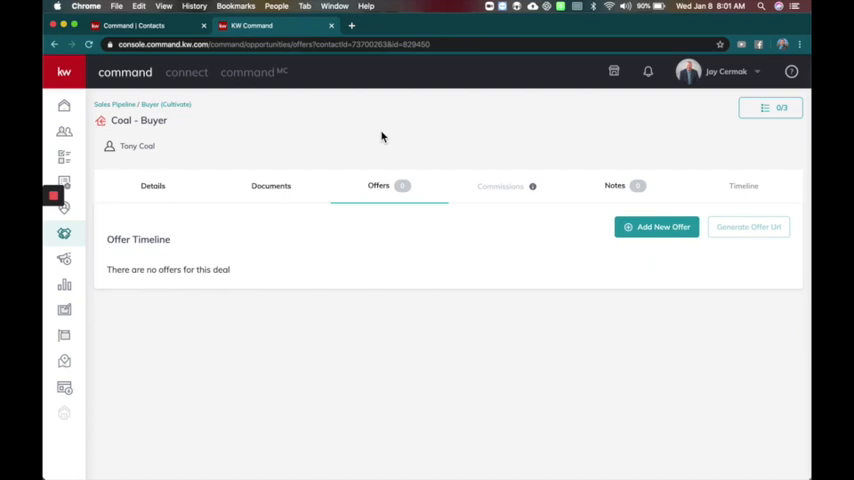
pyautogui.moveTo(128, 168)
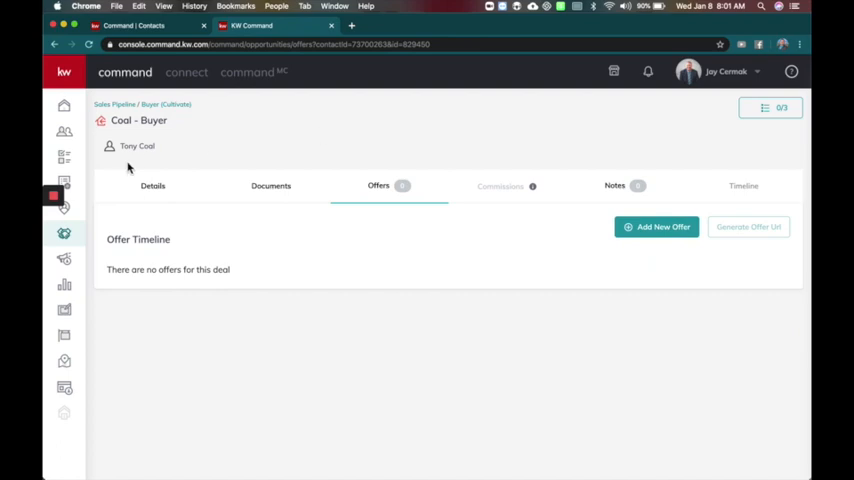
pyautogui.moveTo(272, 186)
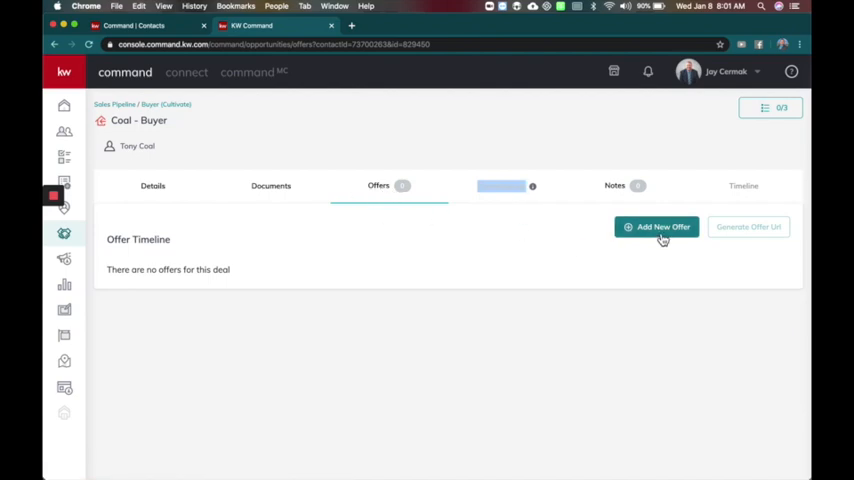
# Start a new Initial Offer on the buyer deal with close date 2/21/2020.
pyautogui.click(656, 226)
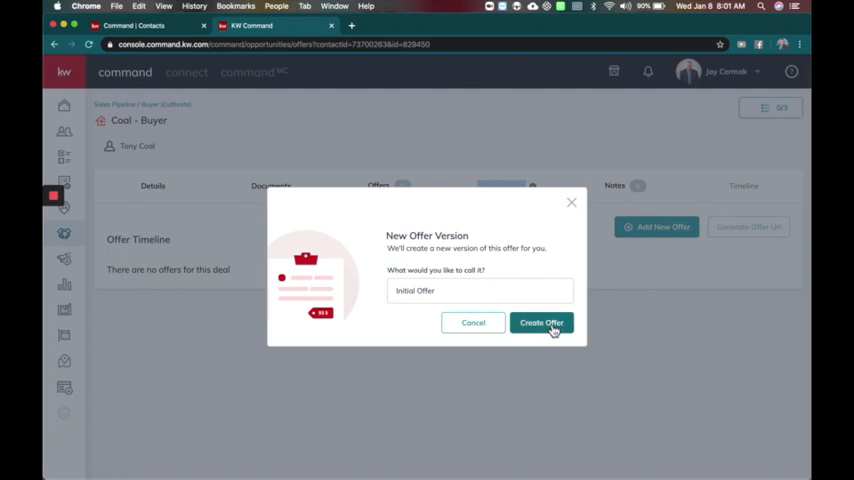
pyautogui.click(540, 322)
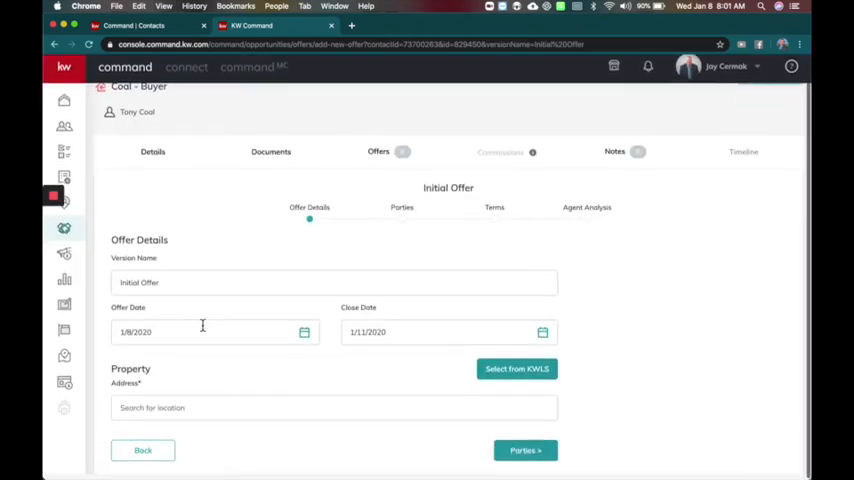
pyautogui.click(544, 336)
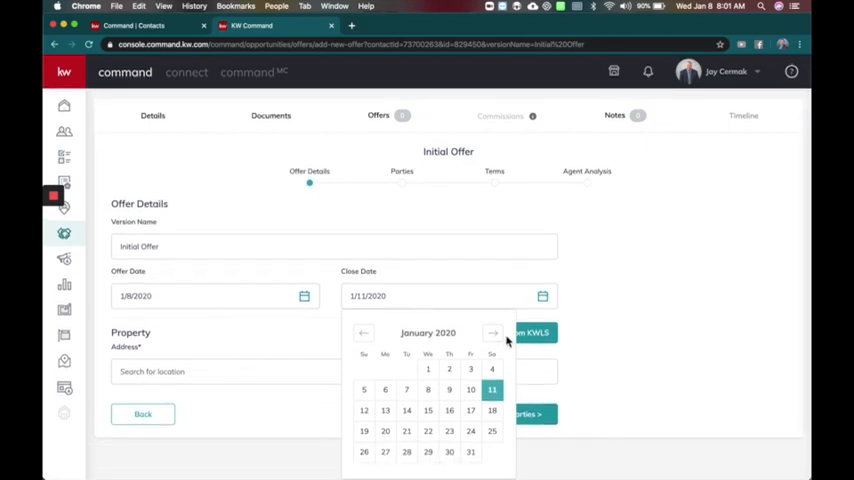
pyautogui.click(492, 332)
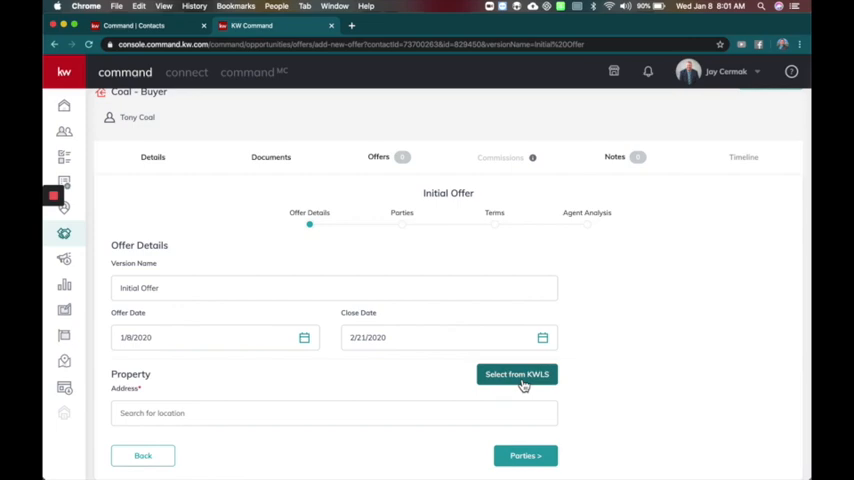
# Select the property from KWLS listings by searching '5550 N' and choosing 5550 N Ocean Drive, Singer Island.
pyautogui.click(516, 374)
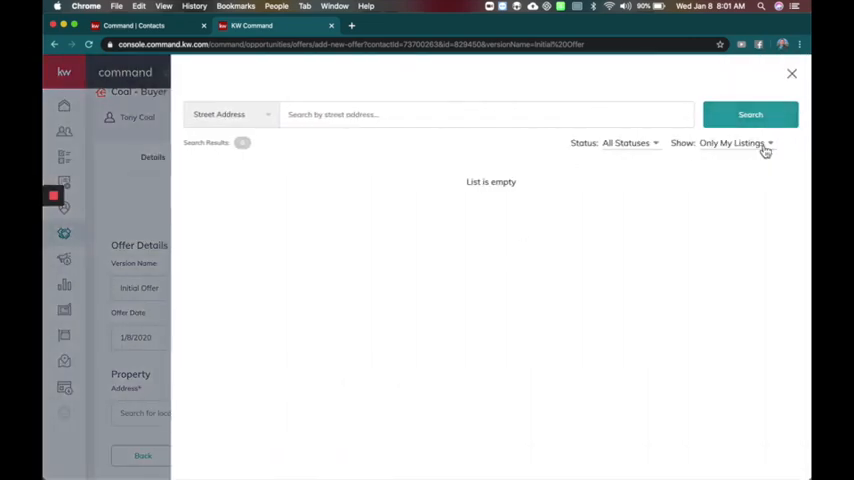
pyautogui.click(458, 114)
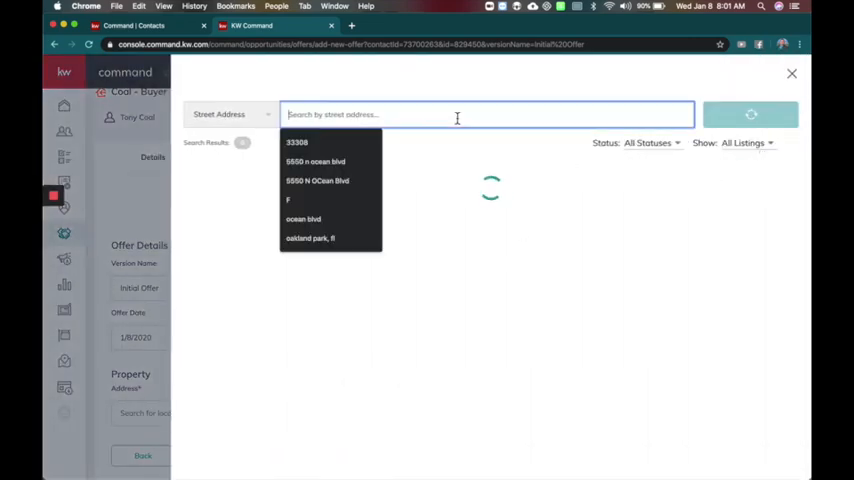
pyautogui.write('5550 N')
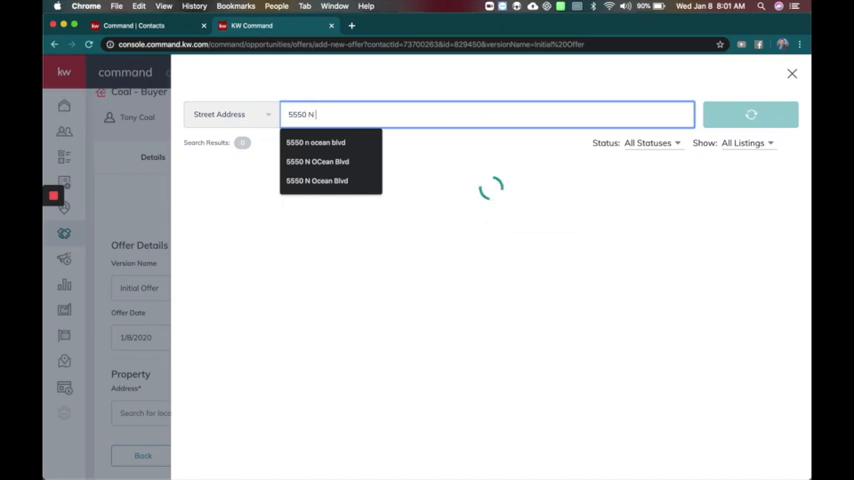
pyautogui.click(750, 114)
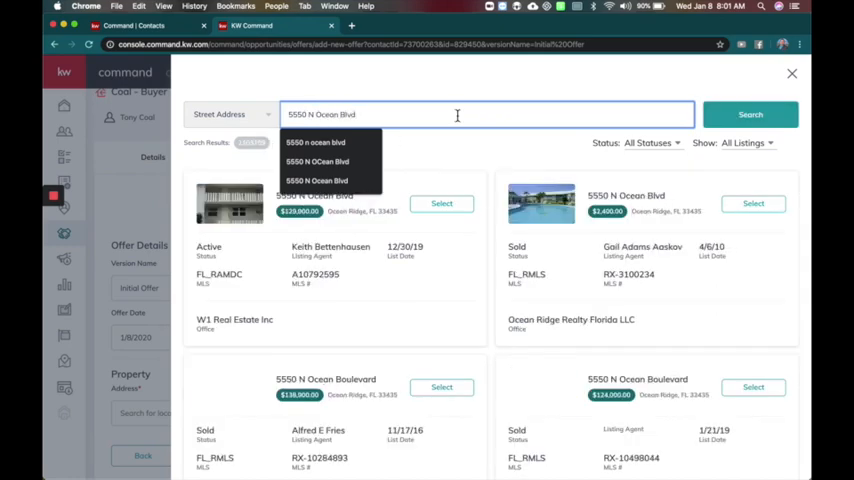
pyautogui.scroll(-3)
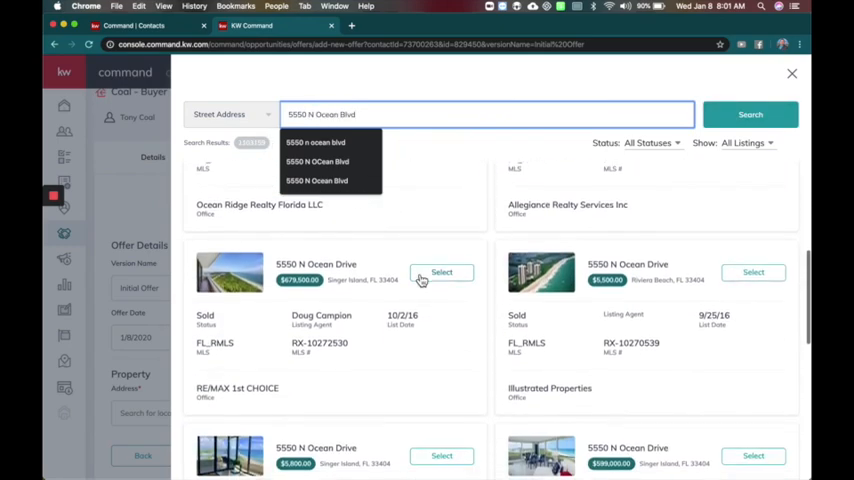
pyautogui.click(440, 272)
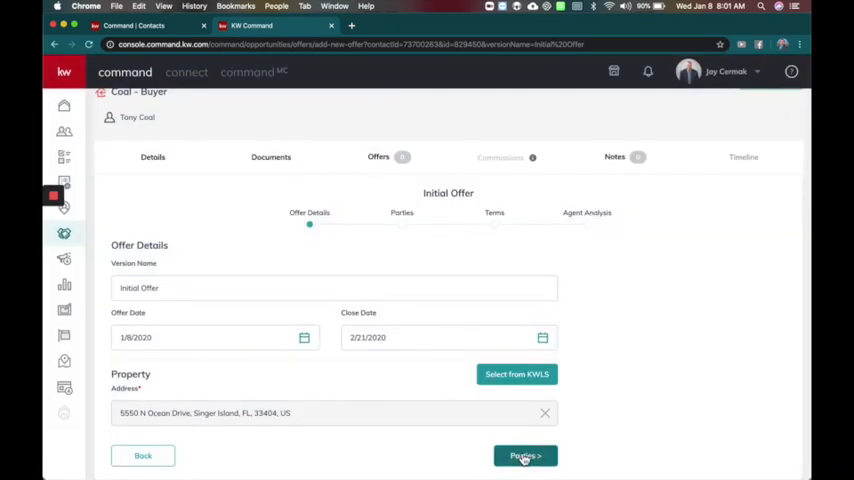
# On the Parties step, enter Smith Family as the seller name and review the representation details.
pyautogui.click(524, 456)
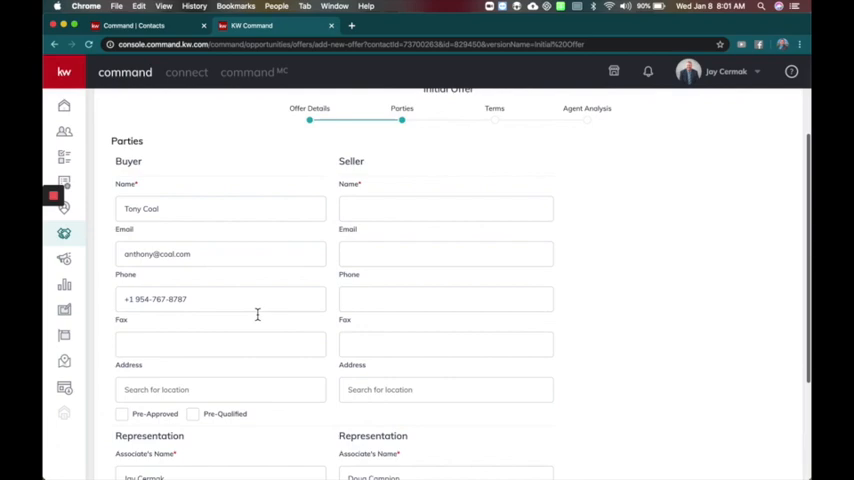
pyautogui.click(444, 176)
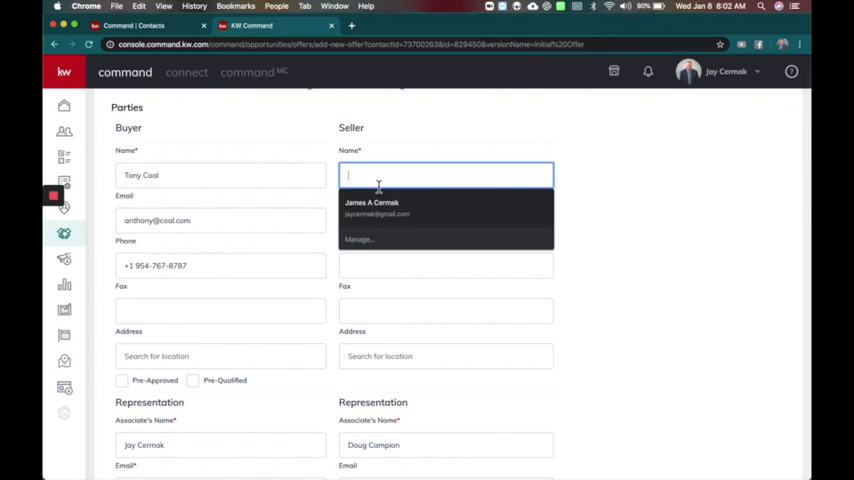
pyautogui.write('Smith Family')
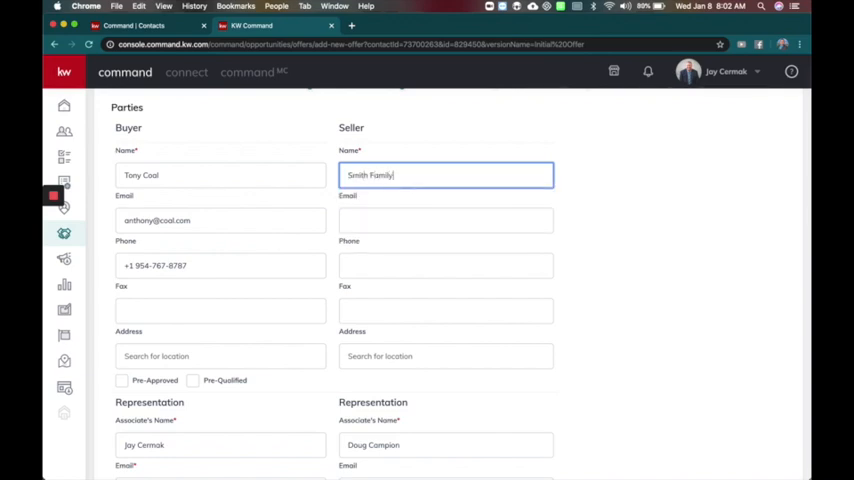
pyautogui.scroll(-3)
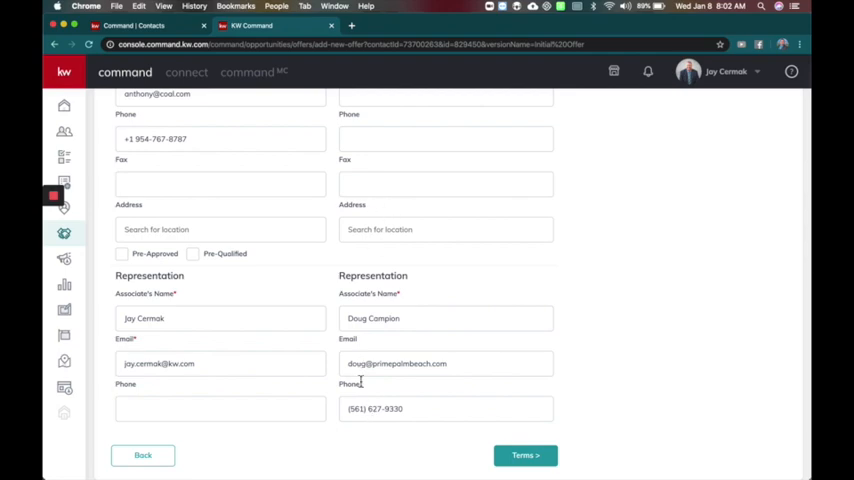
# On the Terms step, enter 650 as the offer's cash amount.
pyautogui.click(524, 456)
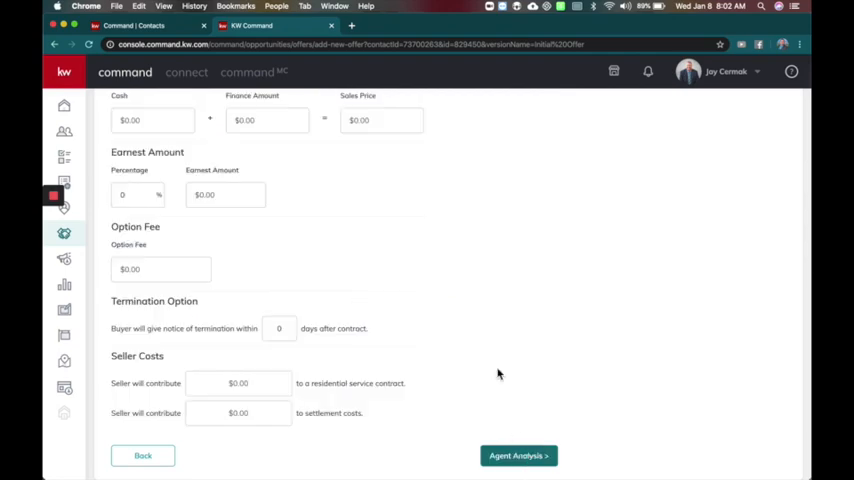
pyautogui.scroll(3)
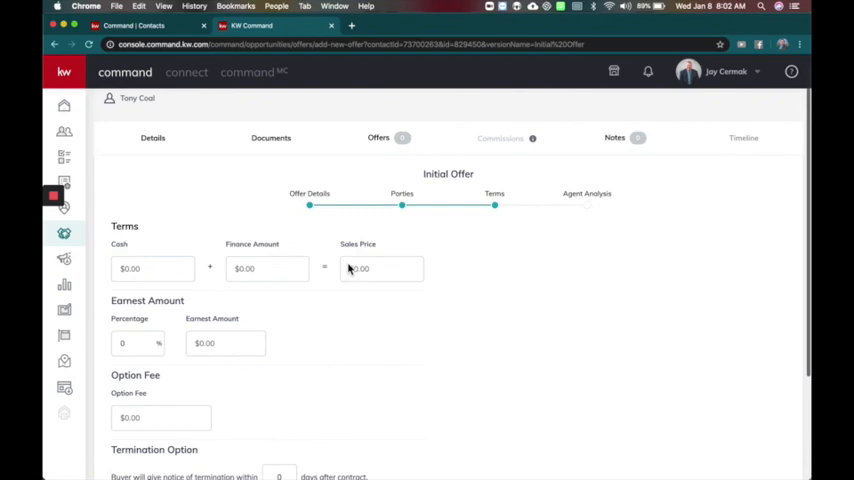
pyautogui.scroll(-3)
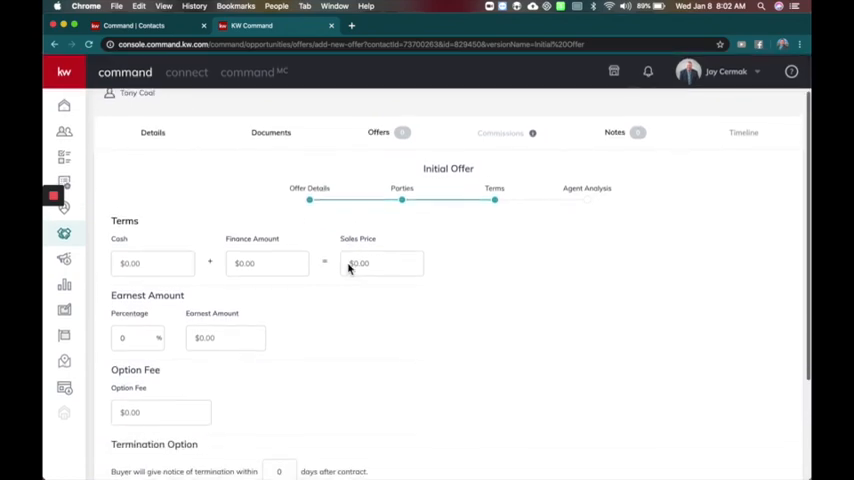
pyautogui.click(380, 252)
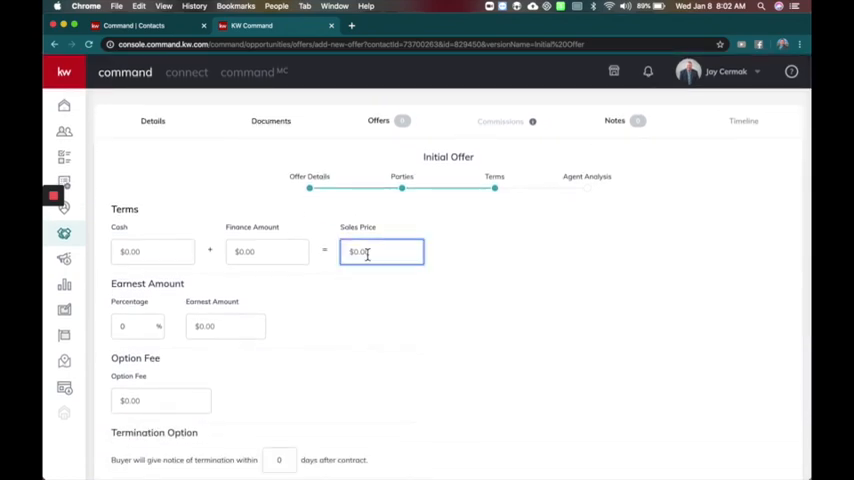
pyautogui.click(152, 252)
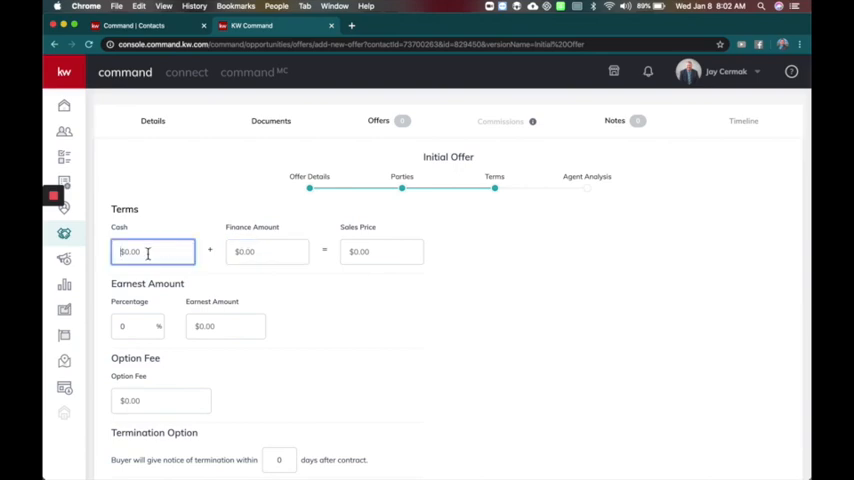
pyautogui.write('650')
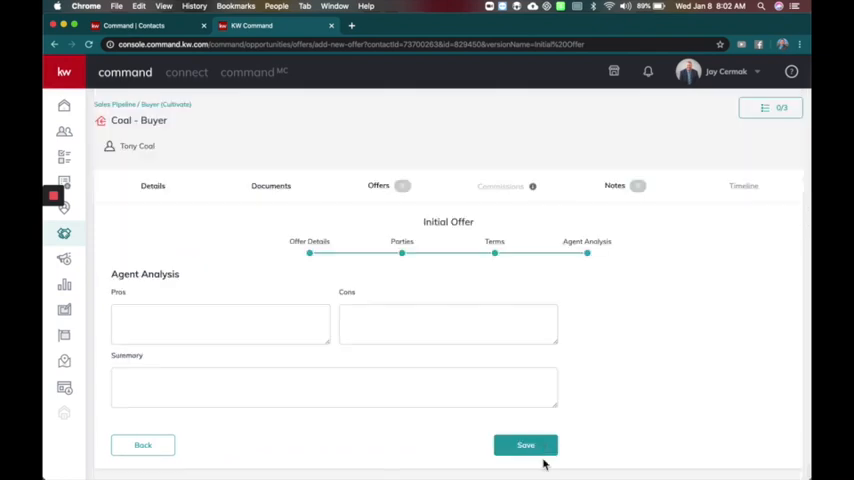
# Save the Initial Offer and mark the $650,000 Smith Family offer as Accepted in the Offer Timeline.
pyautogui.click(524, 444)
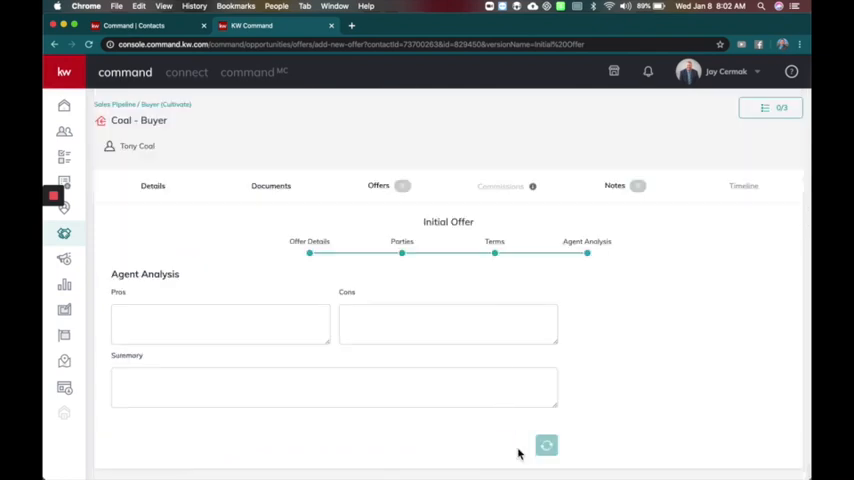
pyautogui.click(546, 444)
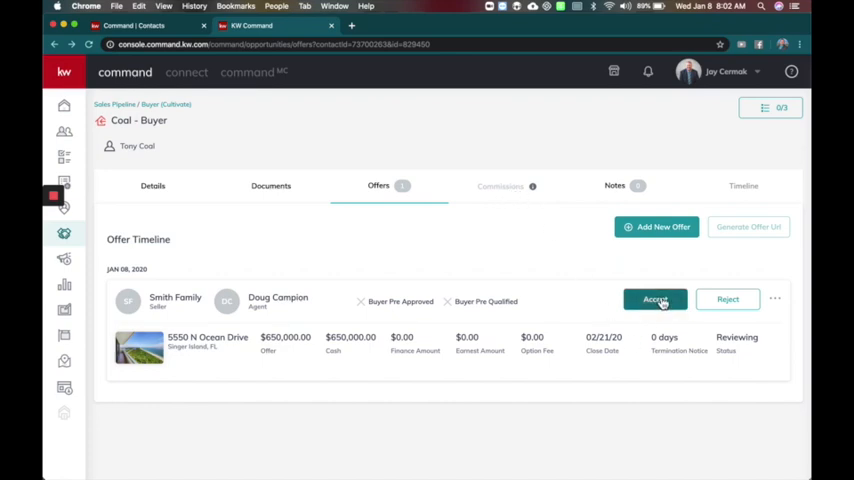
pyautogui.click(656, 300)
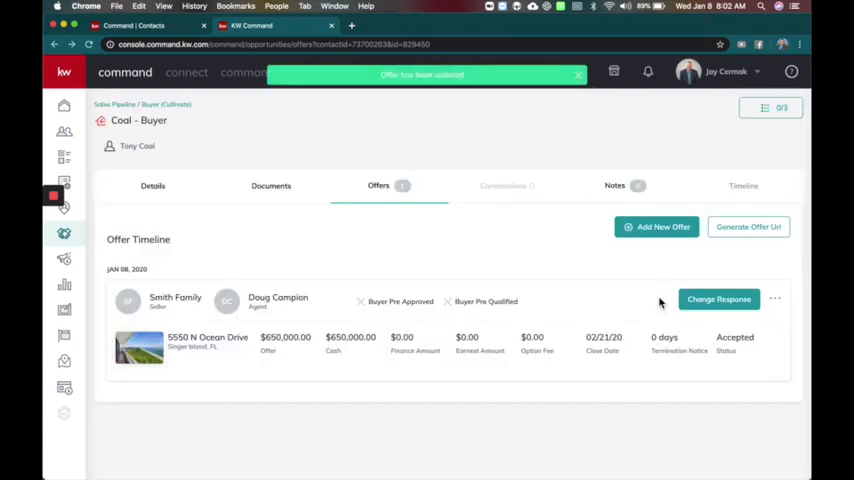
pyautogui.moveTo(508, 188)
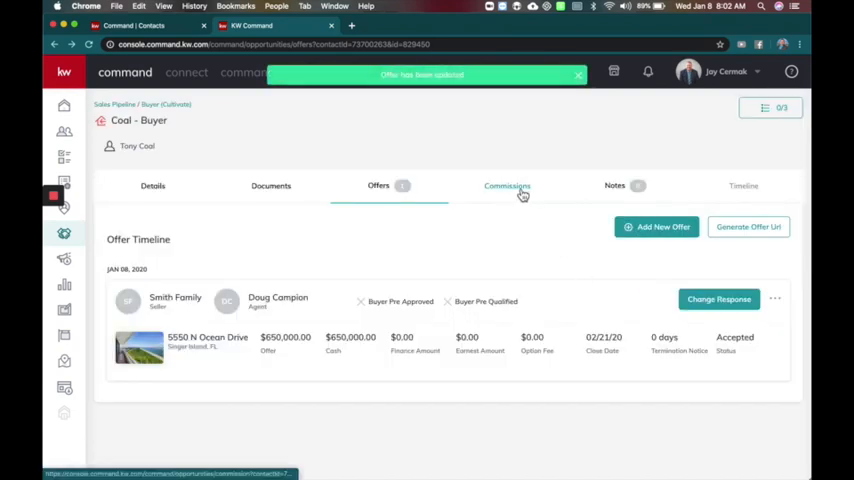
pyautogui.click(508, 186)
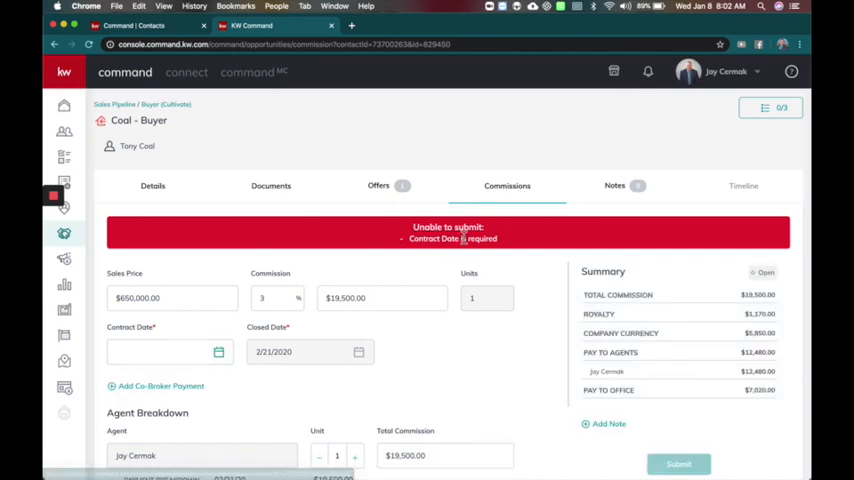
pyautogui.scroll(-3)
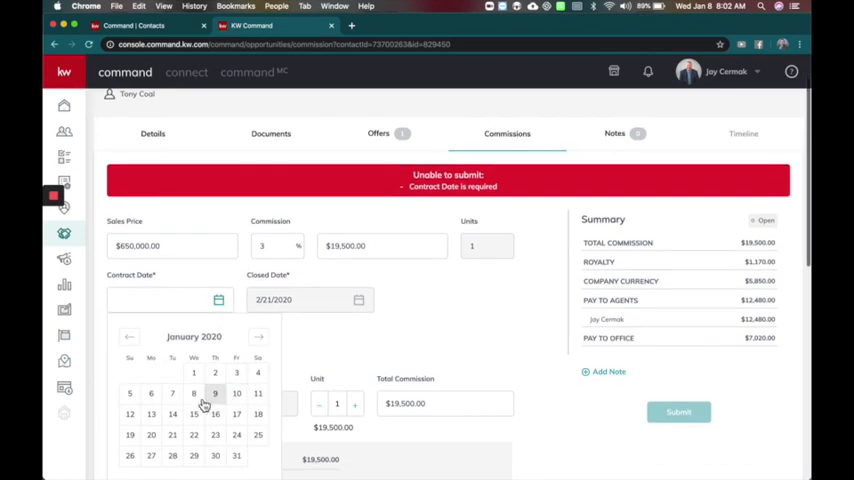
pyautogui.click(194, 392)
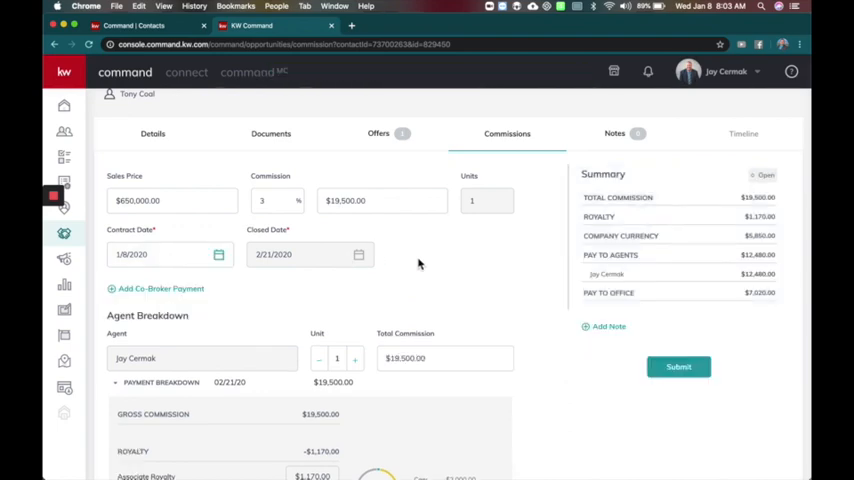
pyautogui.scroll(-3)
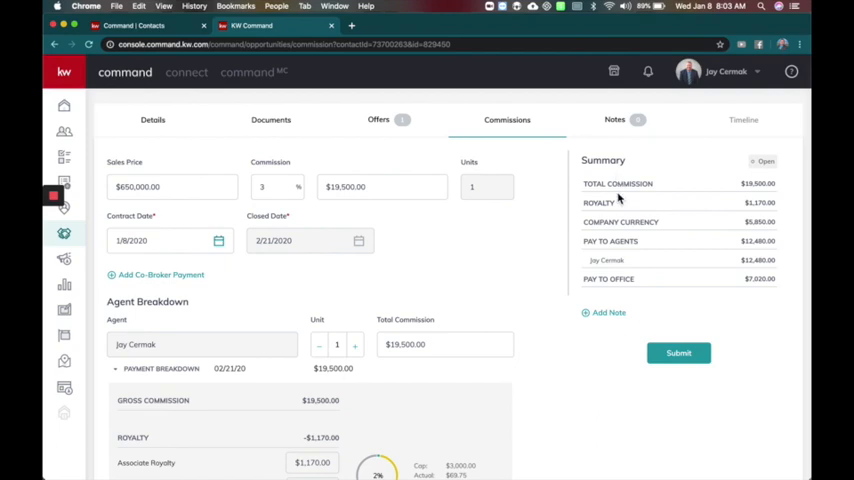
pyautogui.moveTo(776, 198)
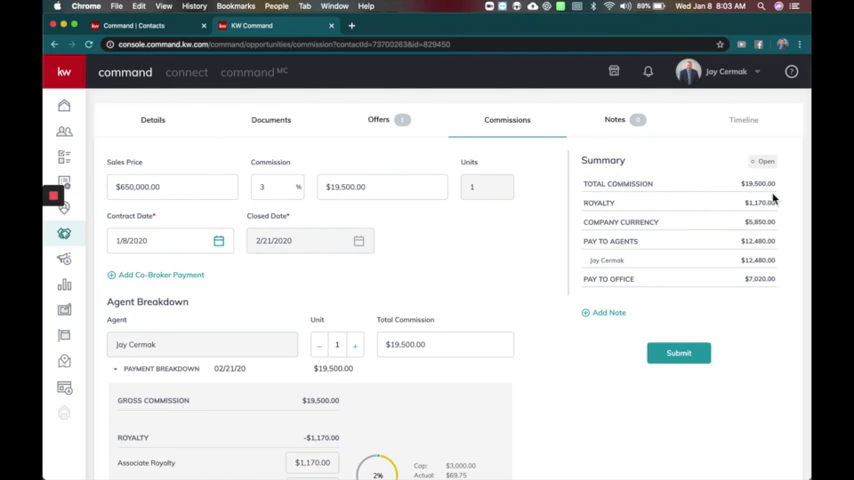
pyautogui.moveTo(718, 232)
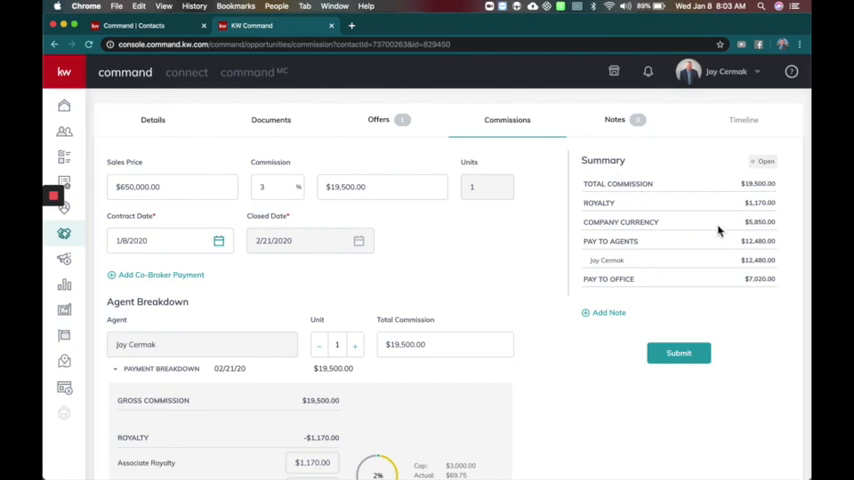
pyautogui.moveTo(734, 244)
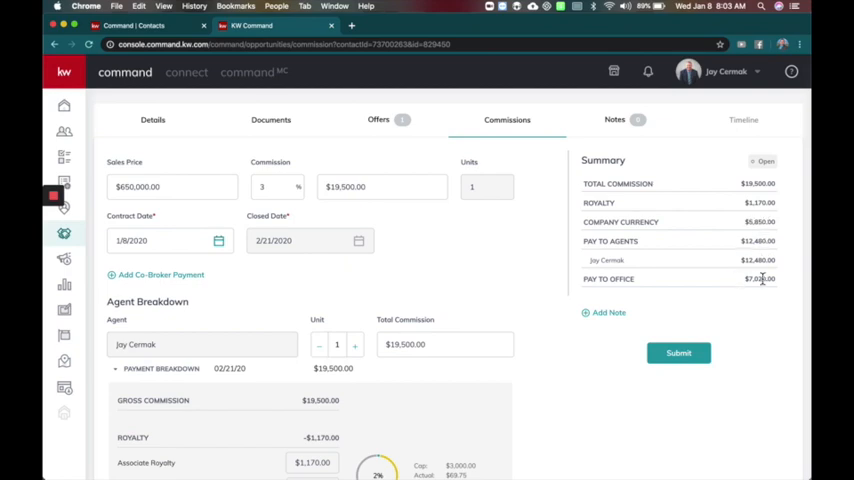
pyautogui.scroll(-3)
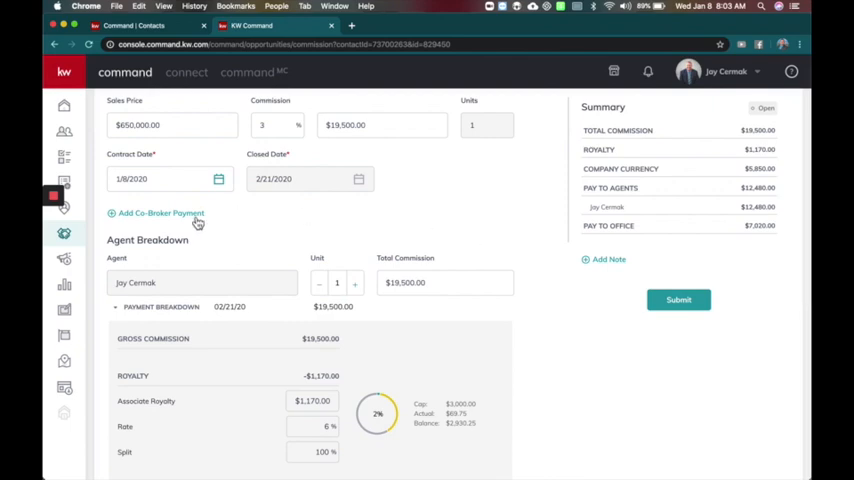
# Bring up the Add Co-Broker Payment form and check its Tax ID Type choices, SSN and EIN.
pyautogui.click(156, 212)
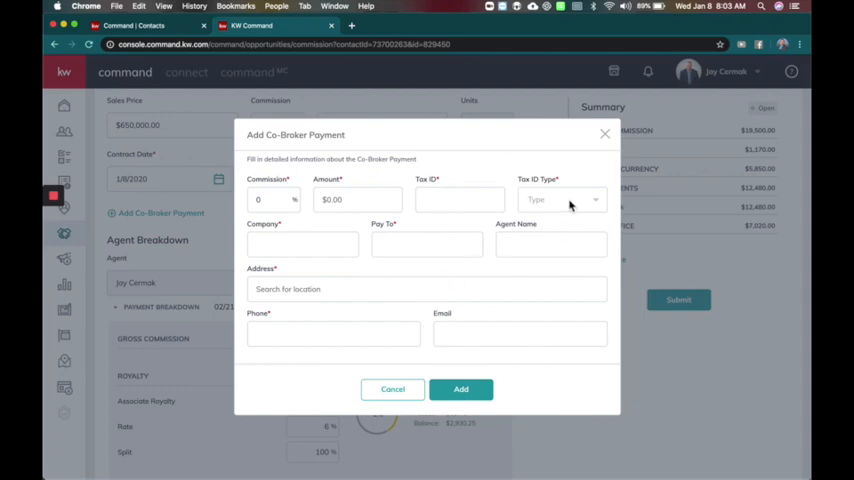
pyautogui.click(562, 200)
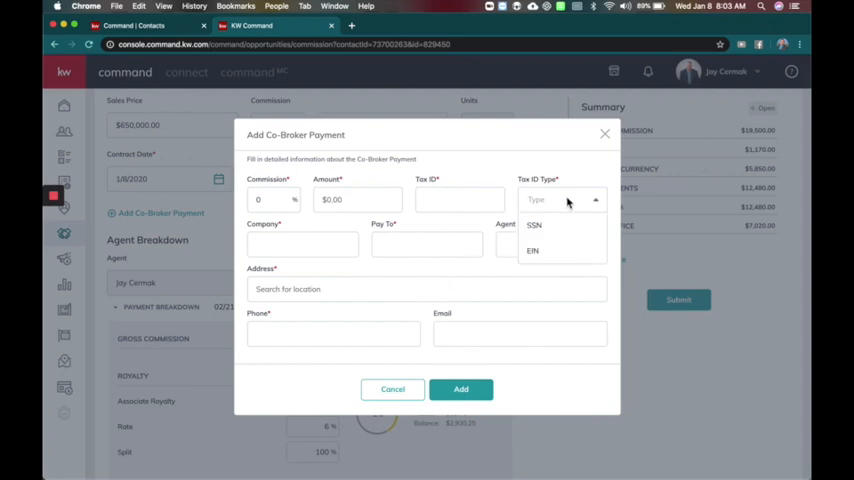
pyautogui.moveTo(534, 224)
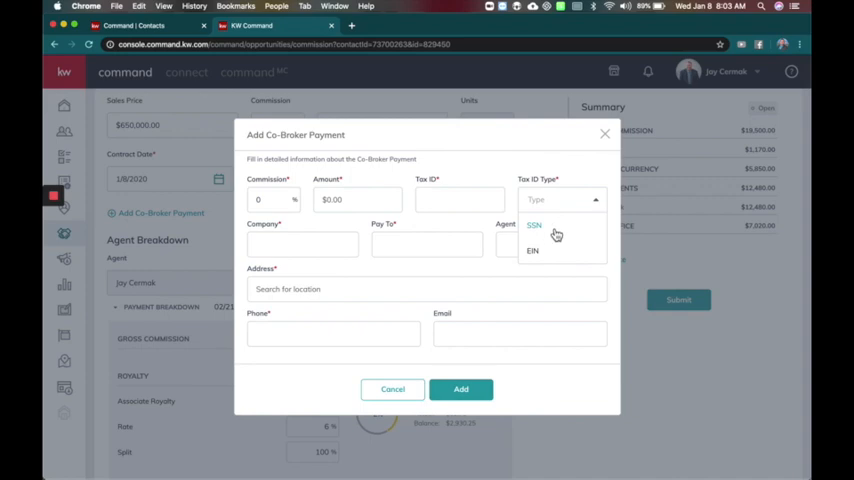
pyautogui.click(534, 224)
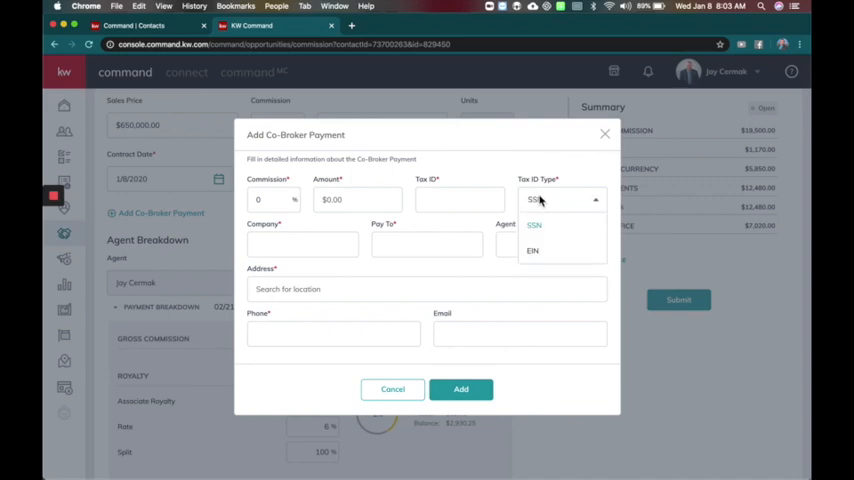
# Dismiss the co-broker payment form unsaved and scroll the Agent Breakdown down to the $12,480.00 check amount.
pyautogui.click(392, 388)
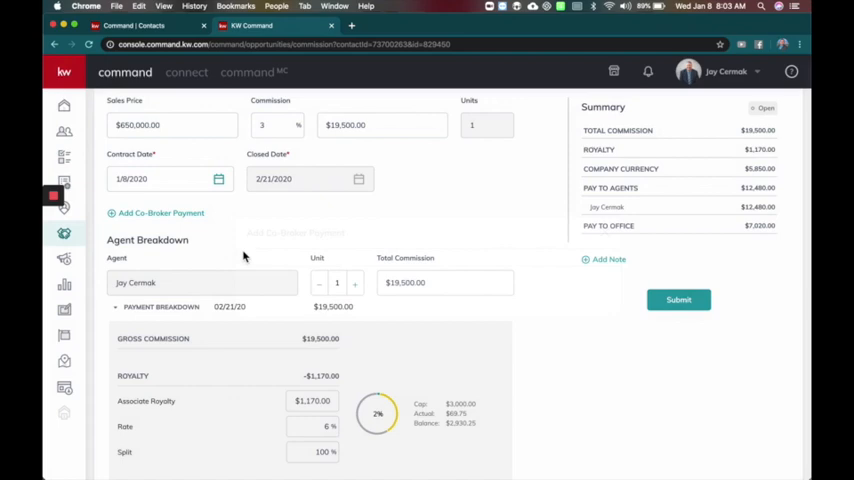
pyautogui.scroll(-3)
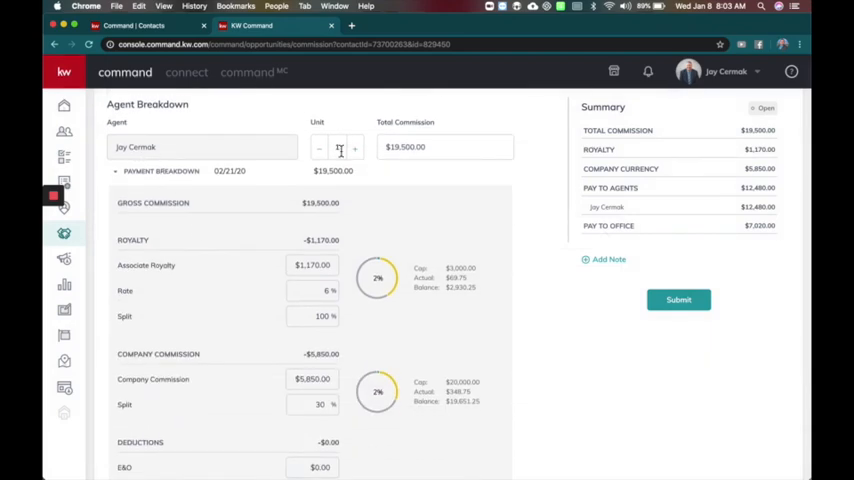
pyautogui.click(356, 148)
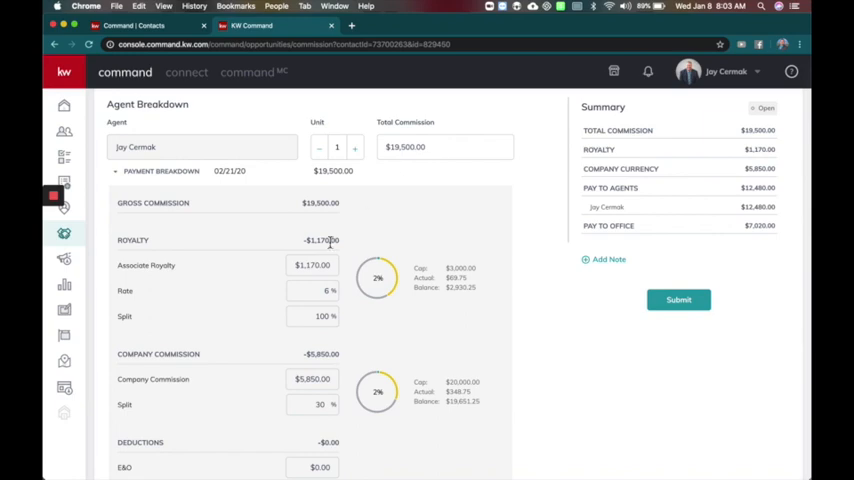
pyautogui.scroll(-3)
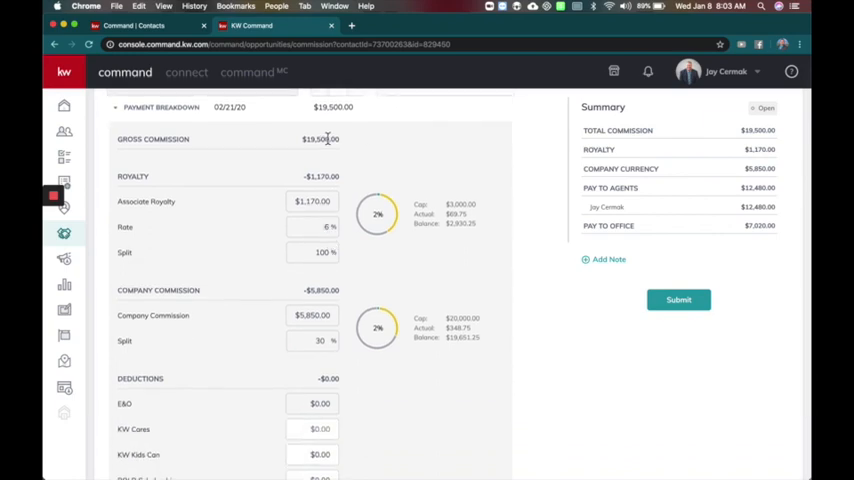
pyautogui.moveTo(332, 240)
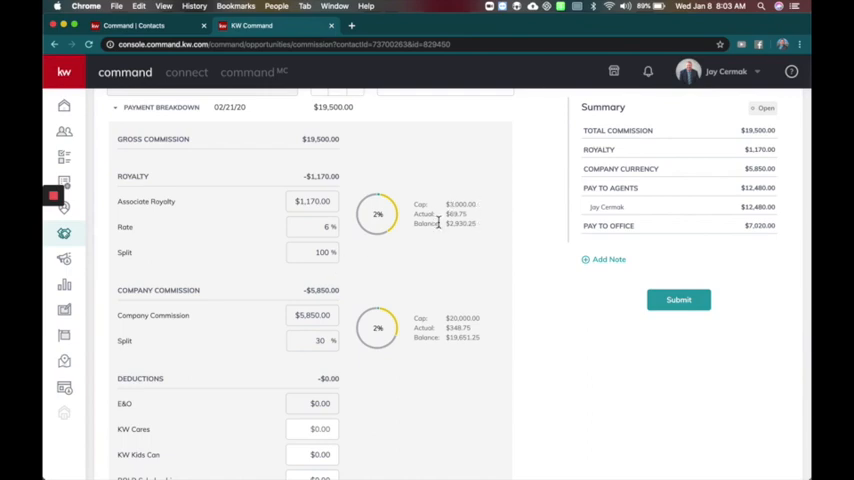
pyautogui.scroll(-3)
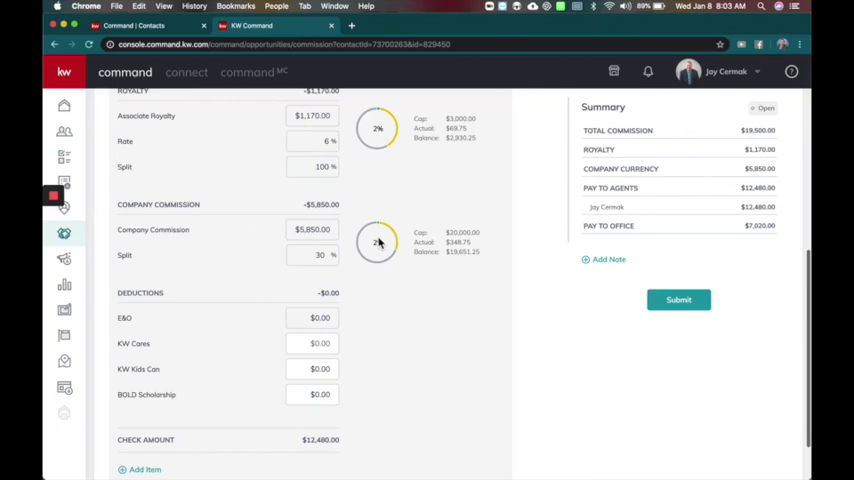
pyautogui.moveTo(472, 234)
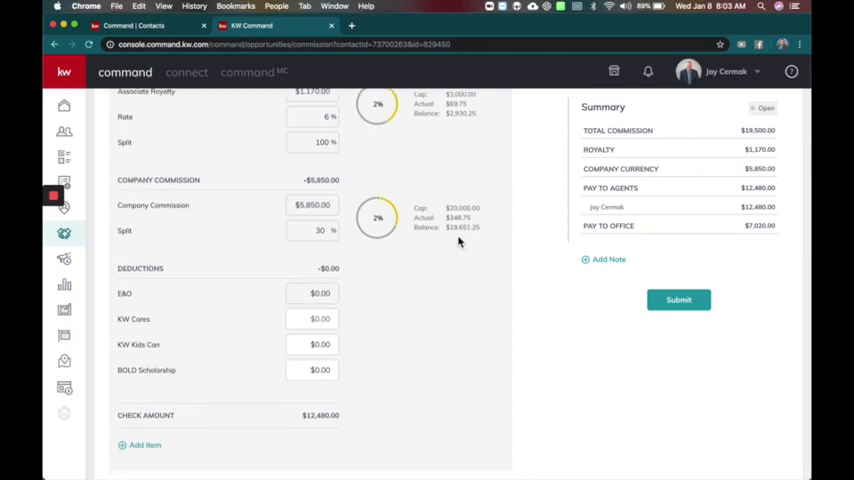
pyautogui.scroll(-3)
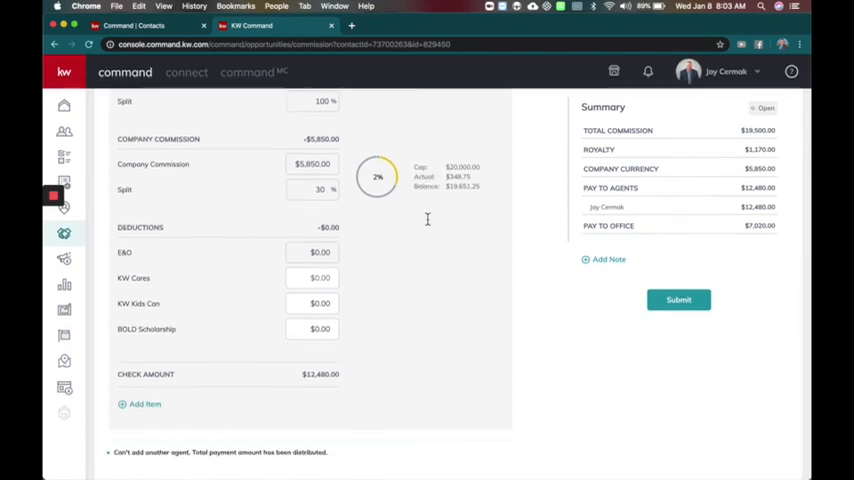
pyautogui.scroll(3)
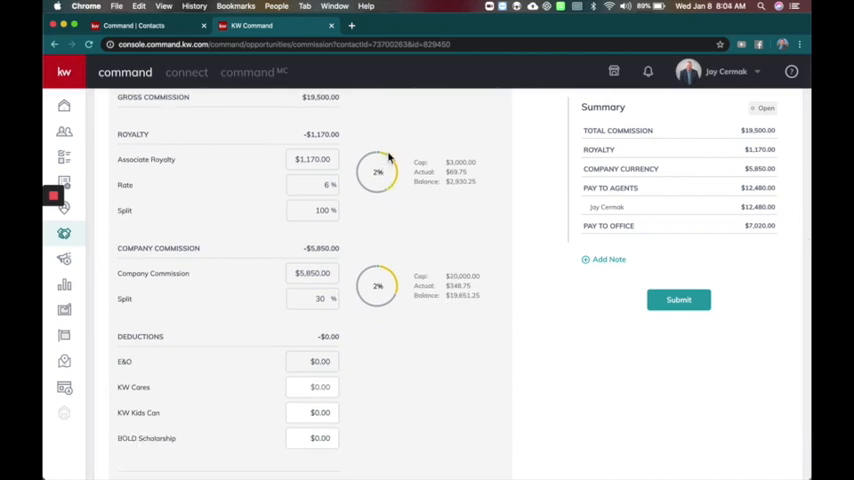
pyautogui.scroll(-3)
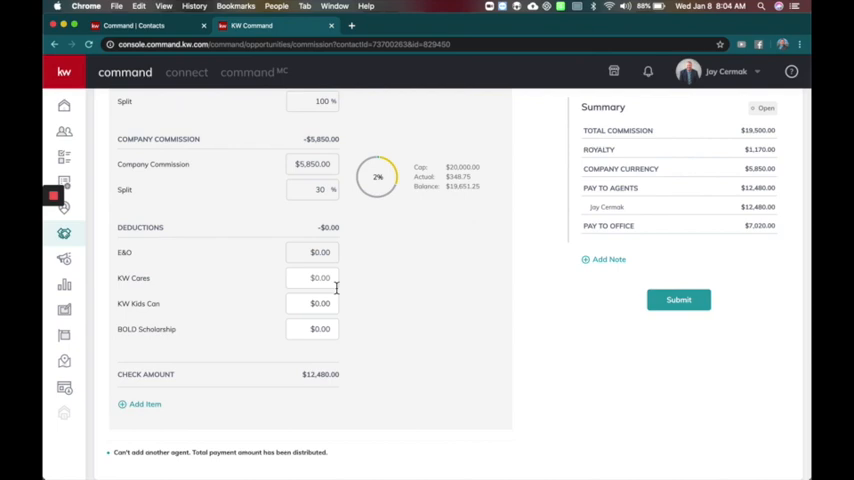
pyautogui.scroll(-3)
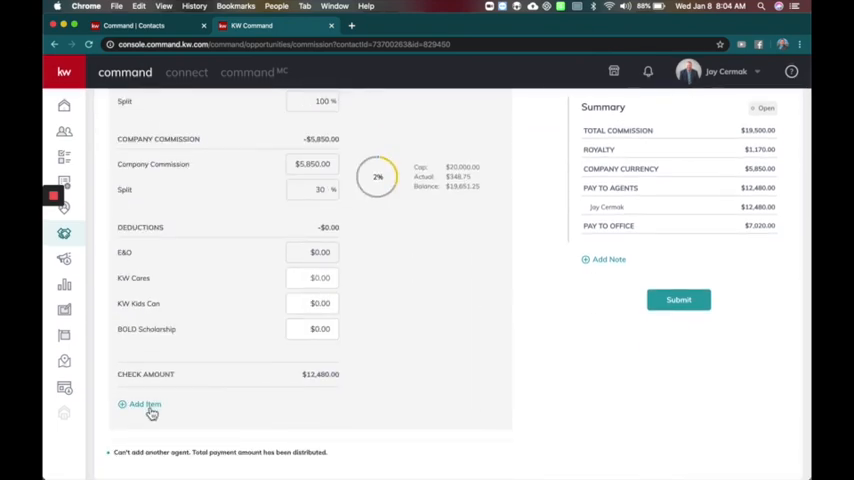
# In the Add Item form, try Bonus, Concession and Deduction types before settling on Inside Referral.
pyautogui.click(140, 404)
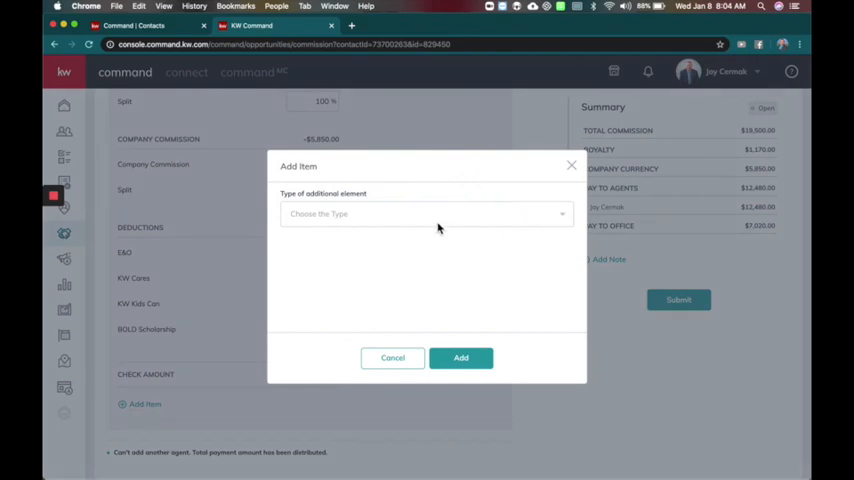
pyautogui.click(428, 212)
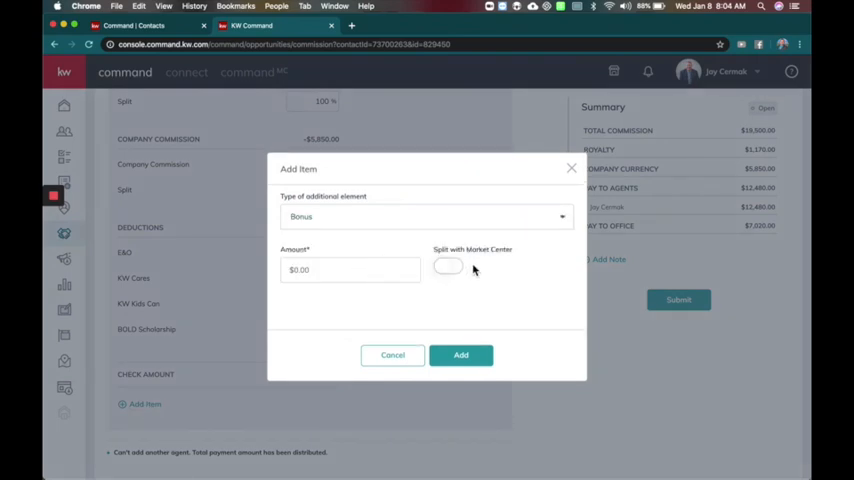
pyautogui.click(428, 216)
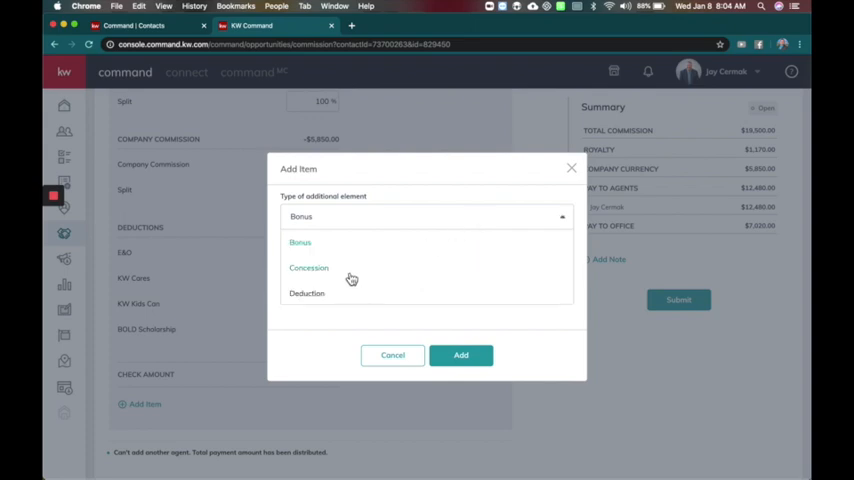
pyautogui.click(308, 268)
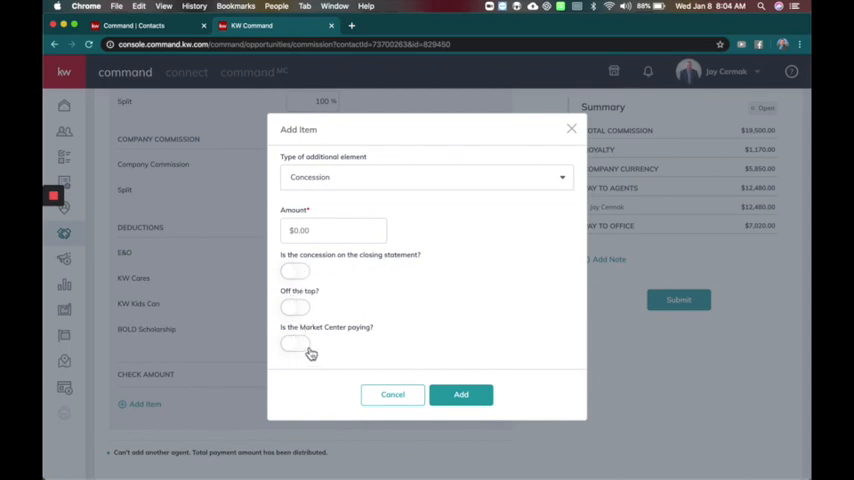
pyautogui.click(428, 176)
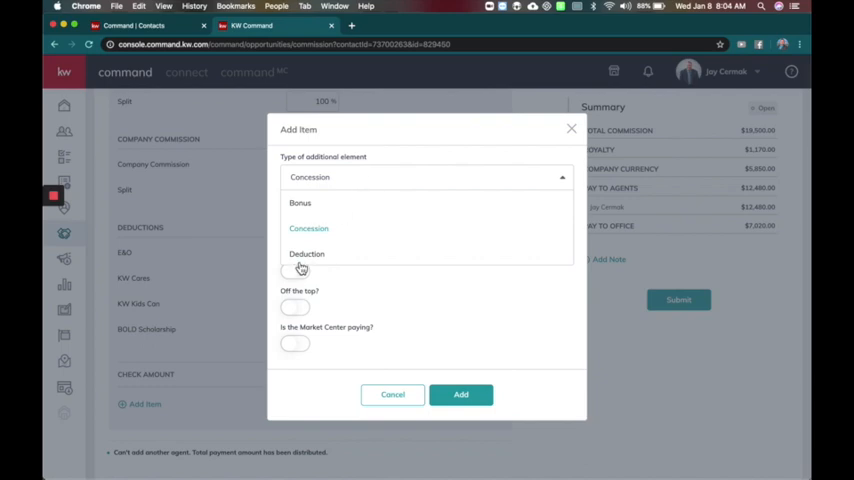
pyautogui.click(308, 252)
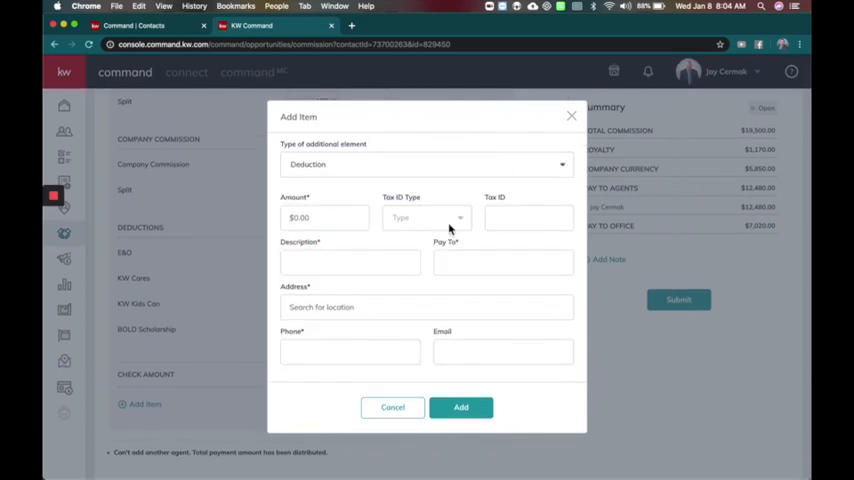
pyautogui.click(428, 164)
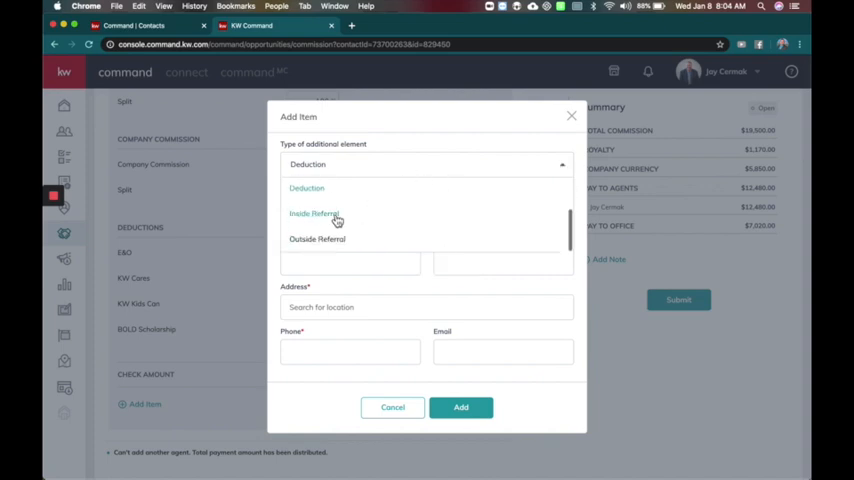
pyautogui.click(314, 212)
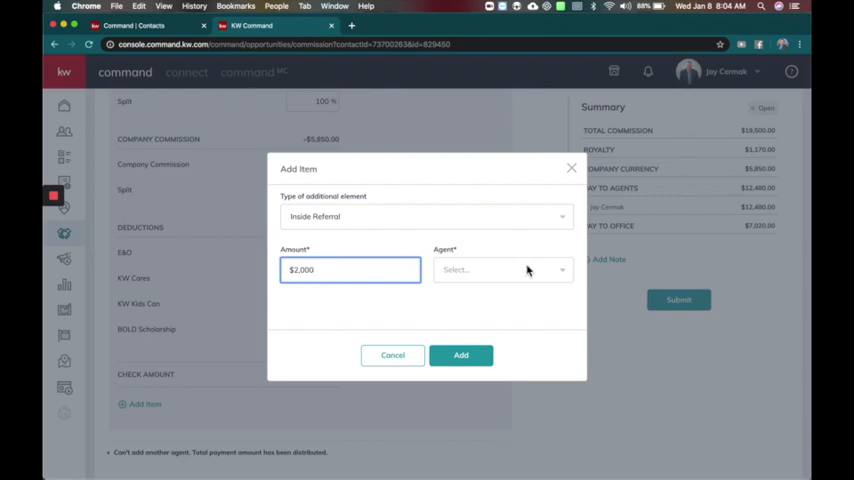
pyautogui.click(504, 268)
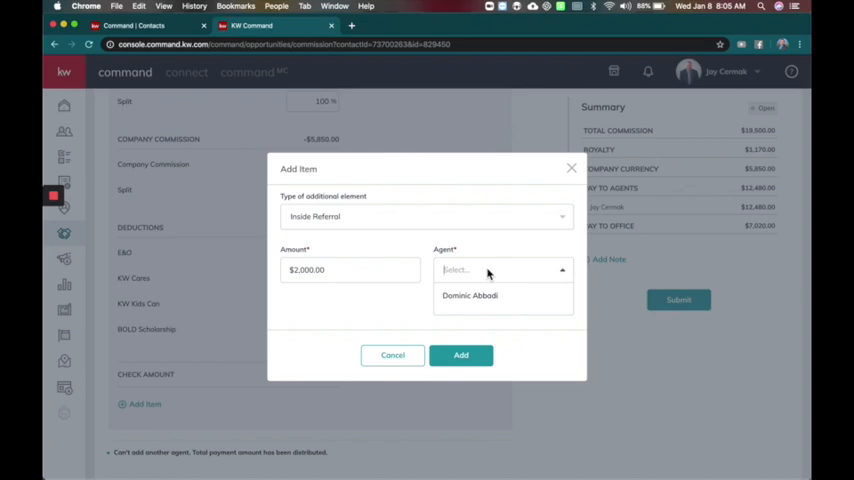
pyautogui.write('dave gervase')
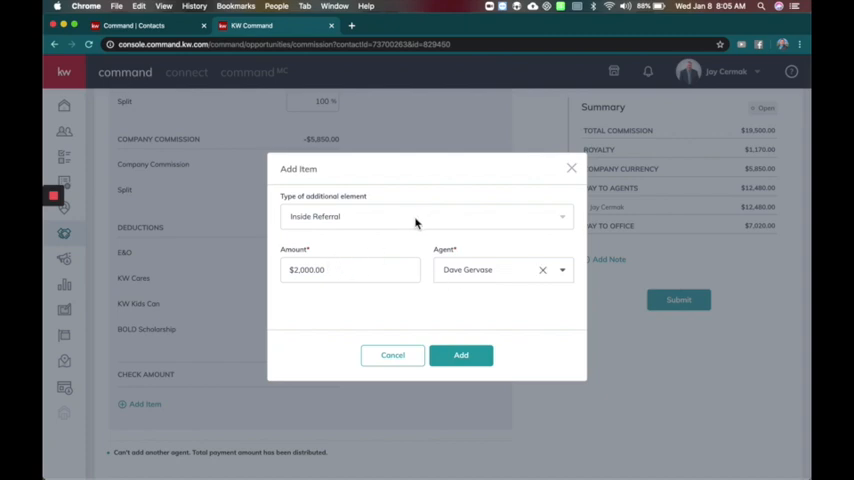
pyautogui.click(426, 216)
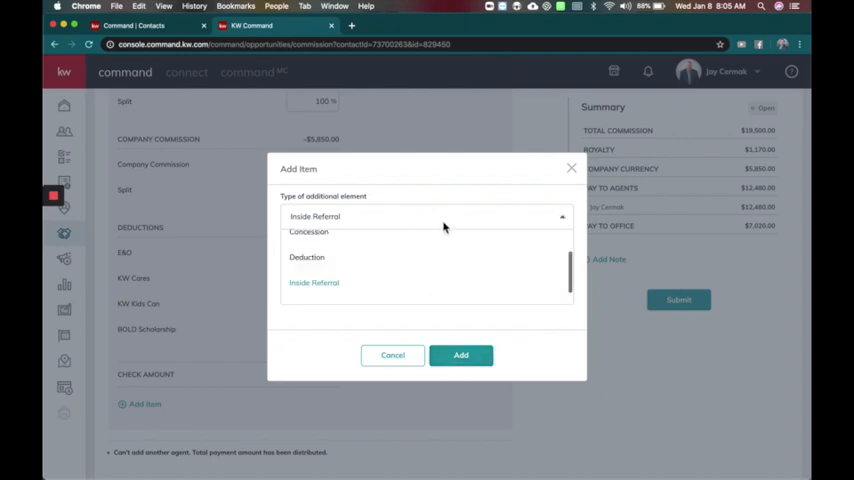
# Switch the item to an Outside Referral at 25% ($4,875.00) with EIN tax ID type, moving into address and email.
pyautogui.click(314, 216)
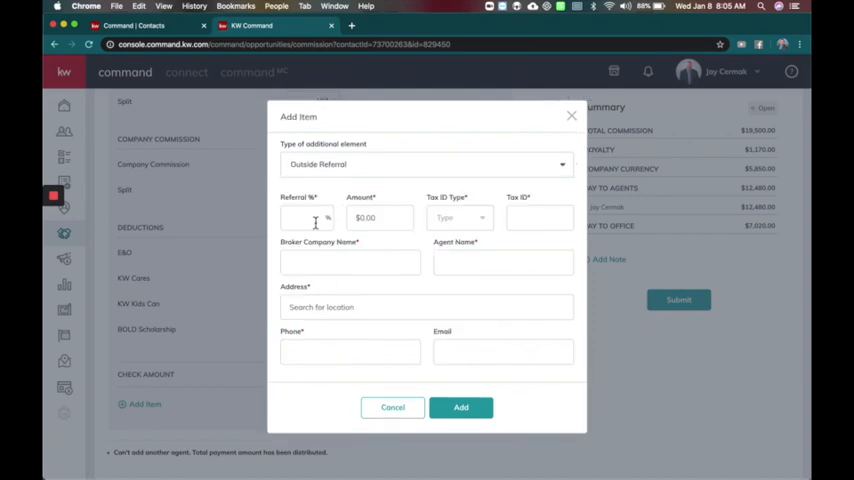
pyautogui.write('2')
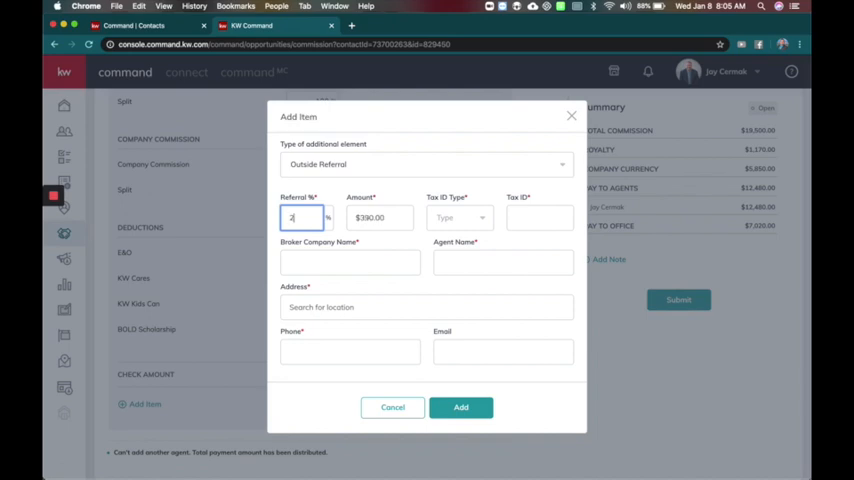
pyautogui.click(460, 218)
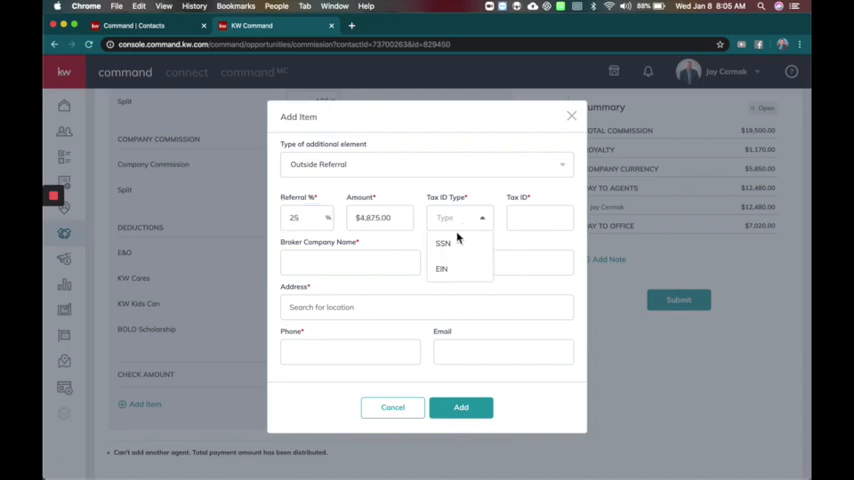
pyautogui.click(440, 268)
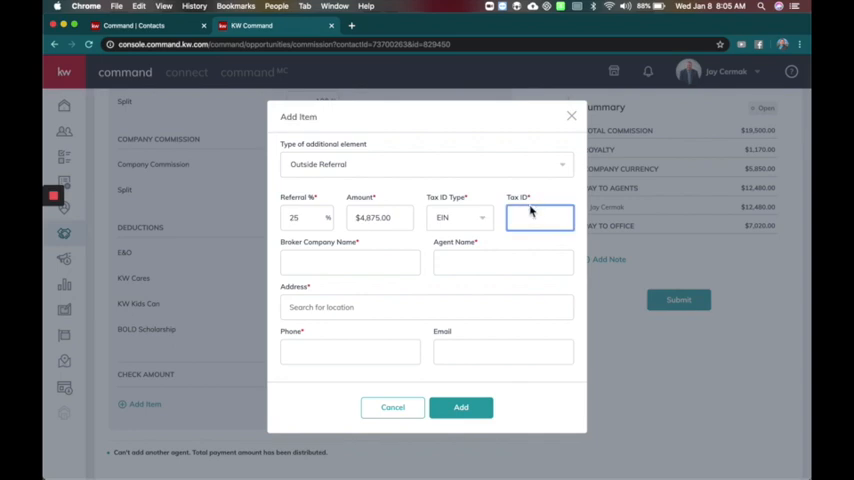
pyautogui.click(504, 262)
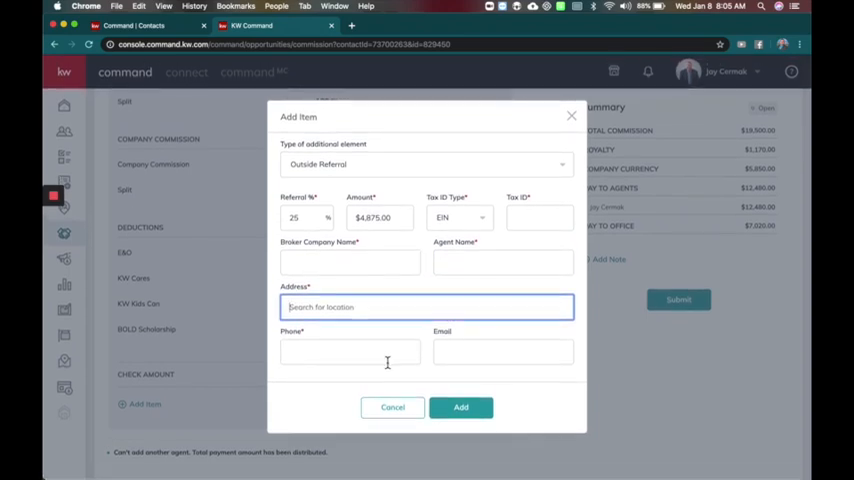
pyautogui.click(504, 352)
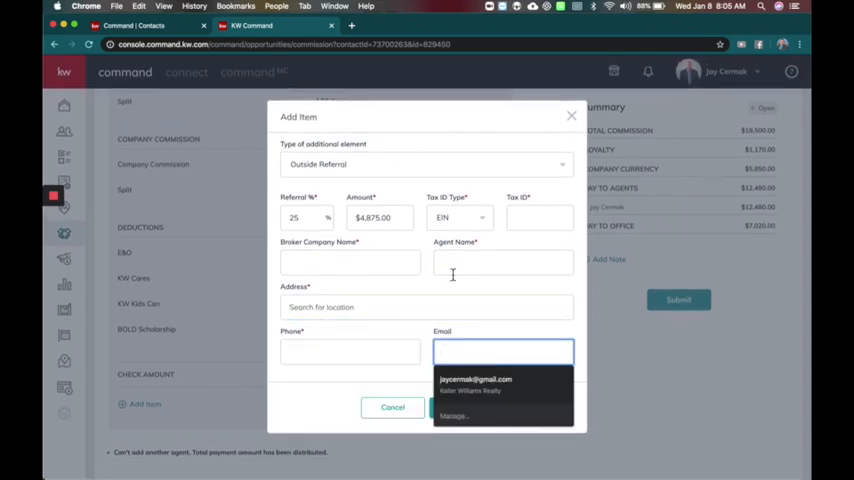
pyautogui.click(426, 308)
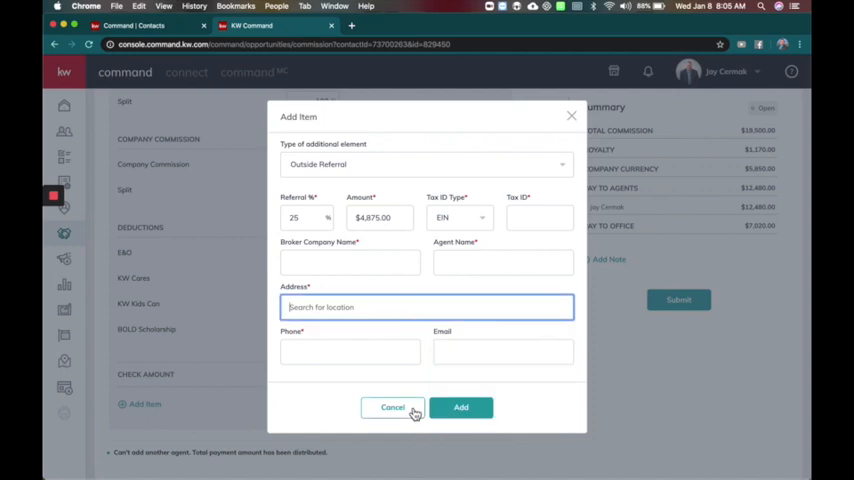
# Cancel the unfinished referral item and lower the agent's unit to 0.5, making total commission $9,750.00.
pyautogui.click(392, 408)
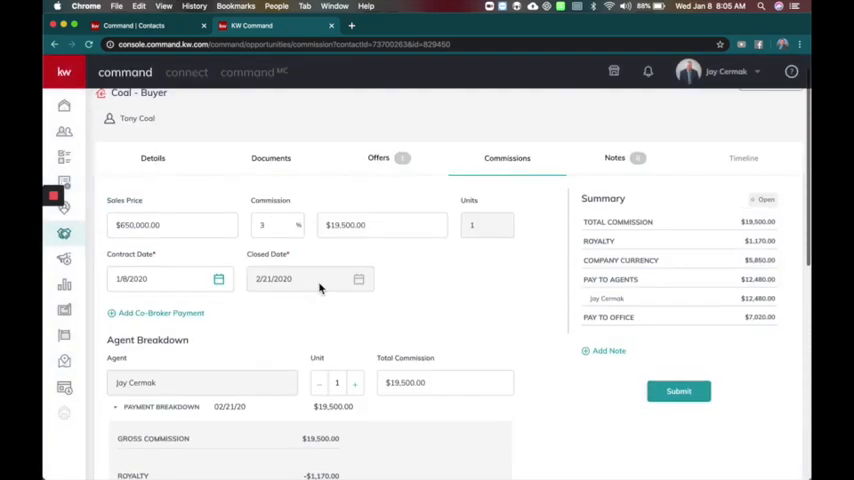
pyautogui.scroll(-3)
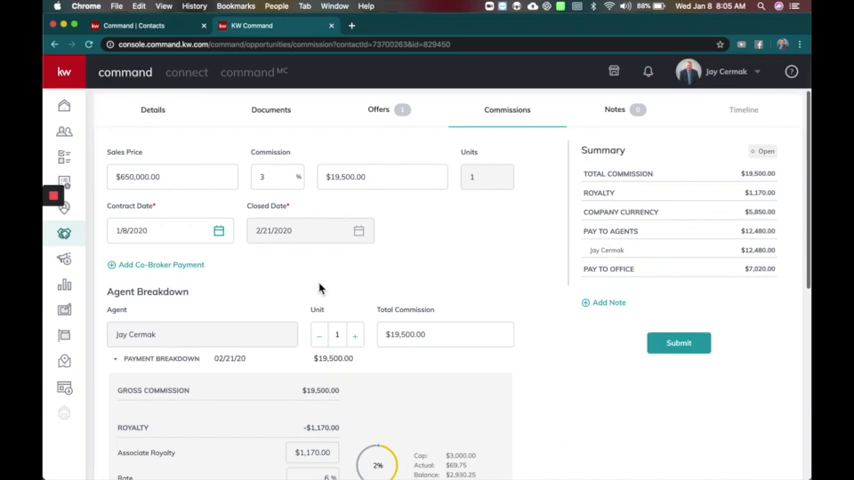
pyautogui.scroll(-3)
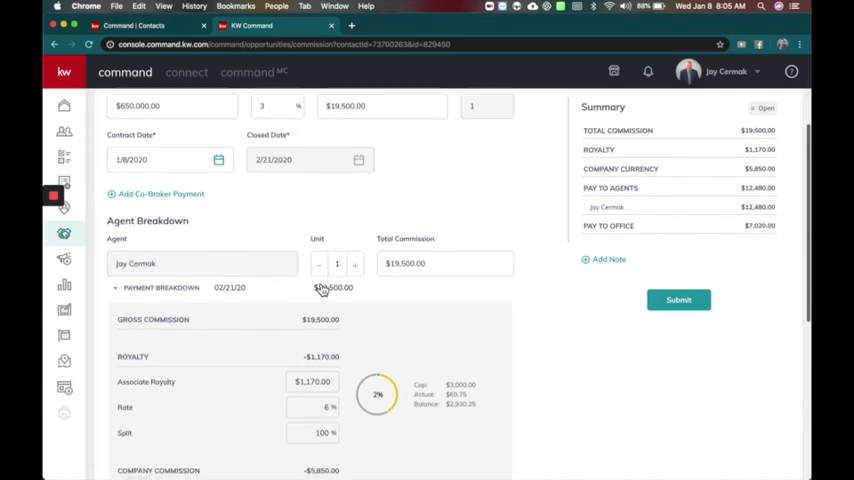
pyautogui.scroll(-3)
pyautogui.write('0.5')
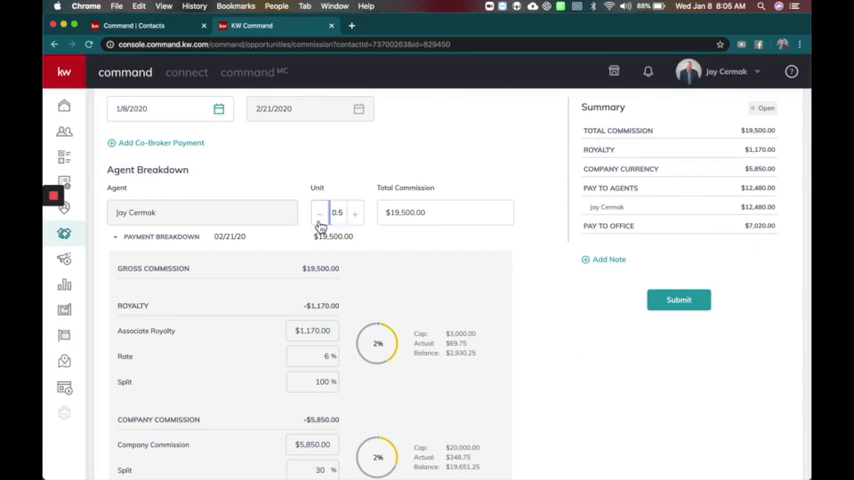
pyautogui.click(678, 300)
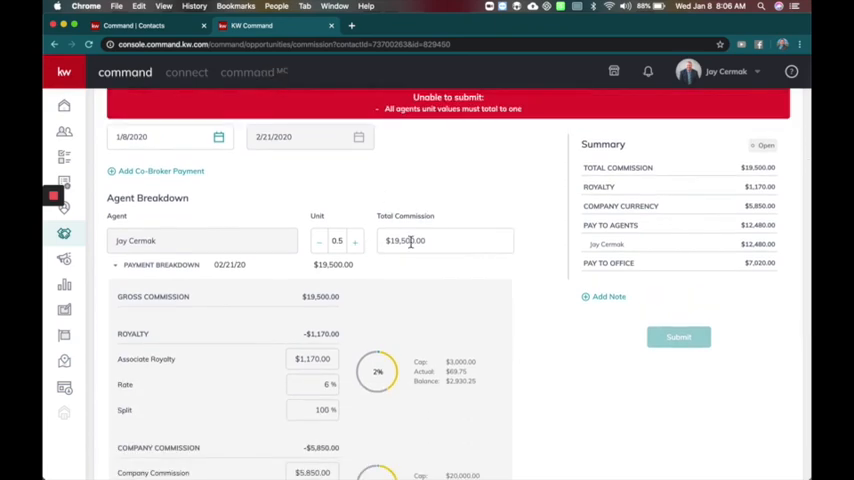
pyautogui.click(444, 240)
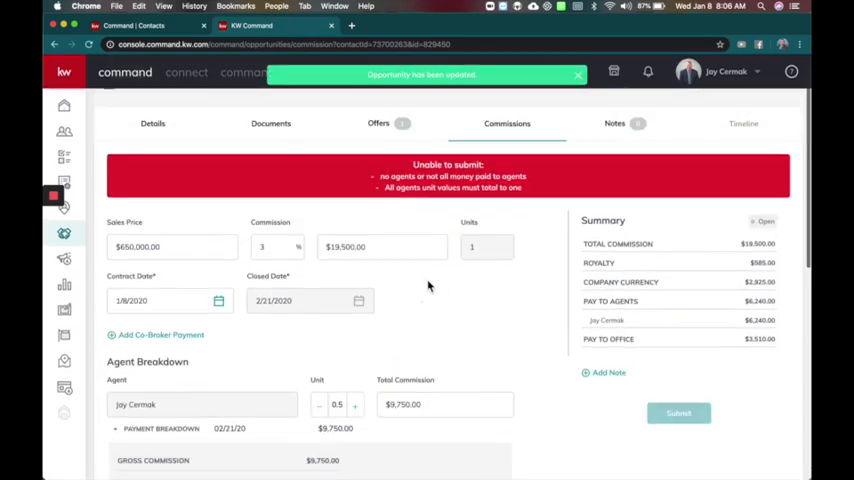
pyautogui.scroll(-3)
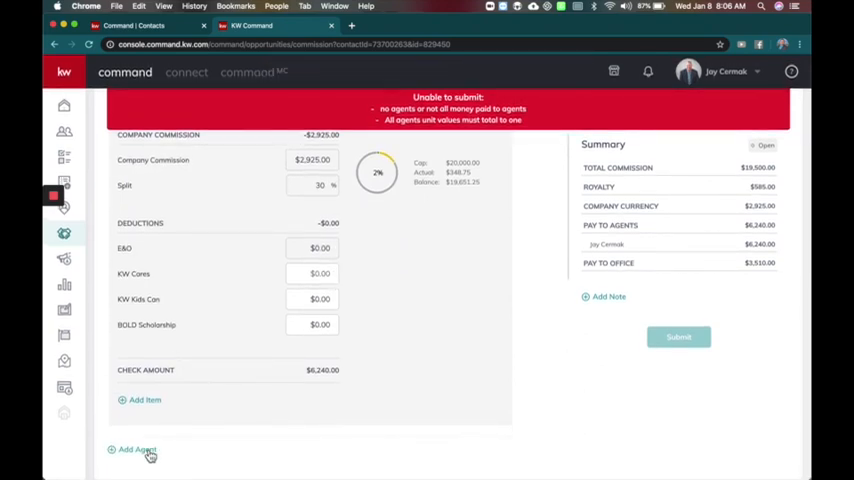
pyautogui.click(136, 448)
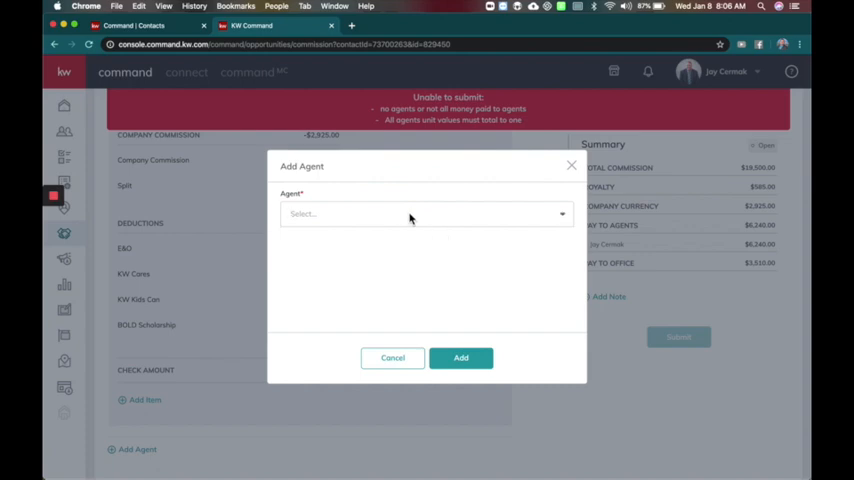
pyautogui.write('Lori Bergman')
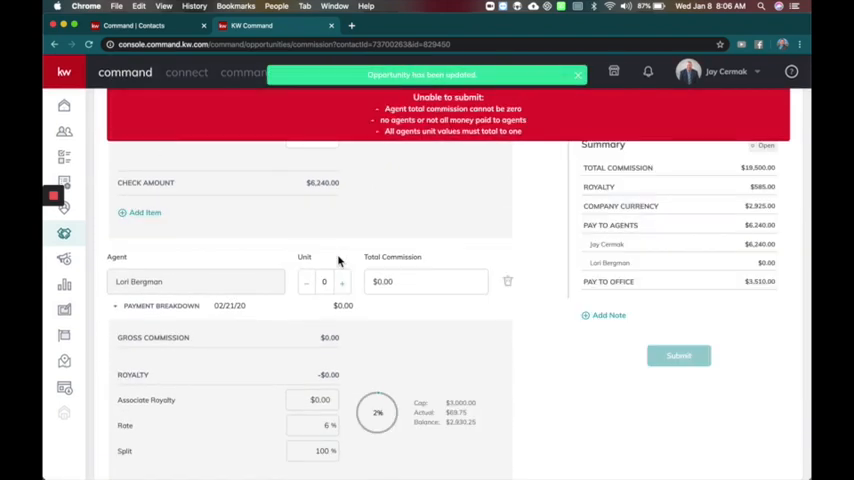
pyautogui.click(342, 280)
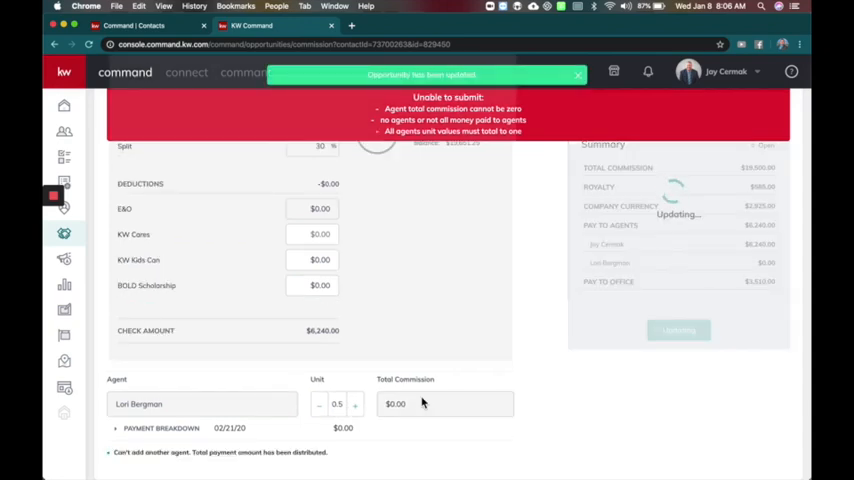
pyautogui.write('975')
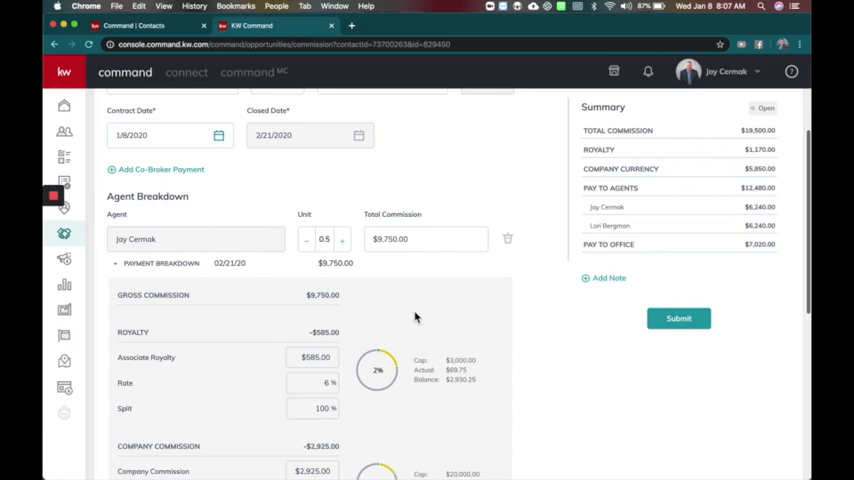
pyautogui.click(424, 240)
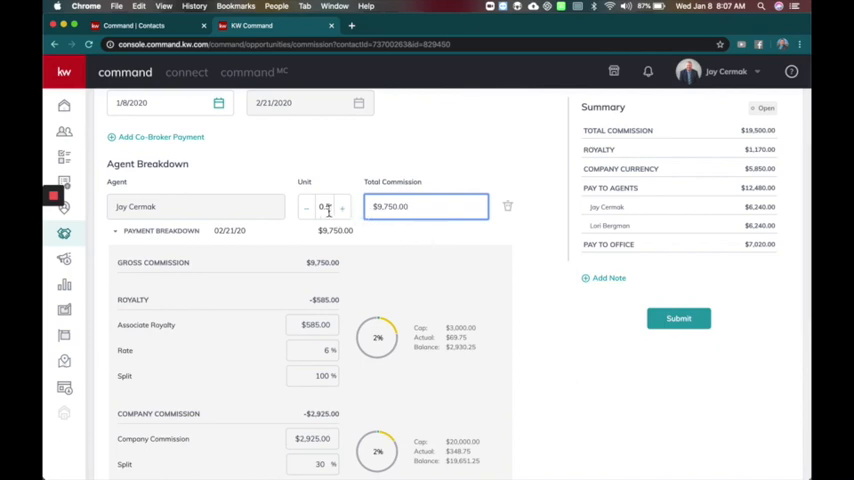
pyautogui.scroll(-3)
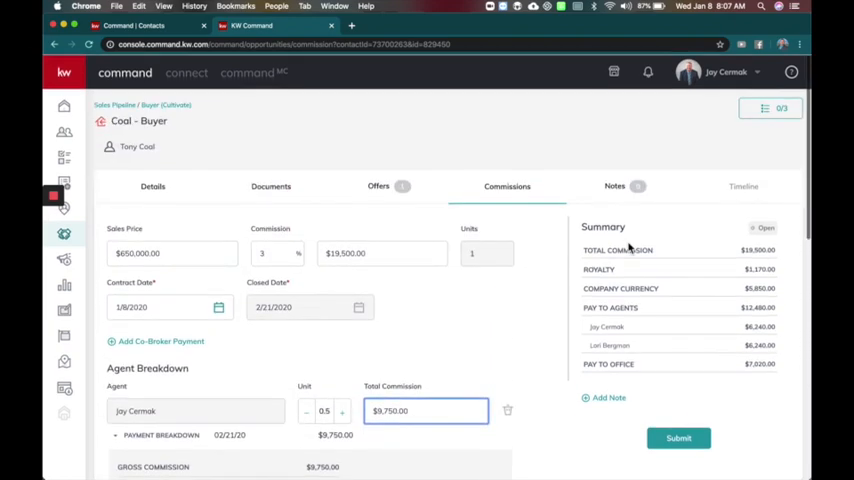
pyautogui.scroll(-3)
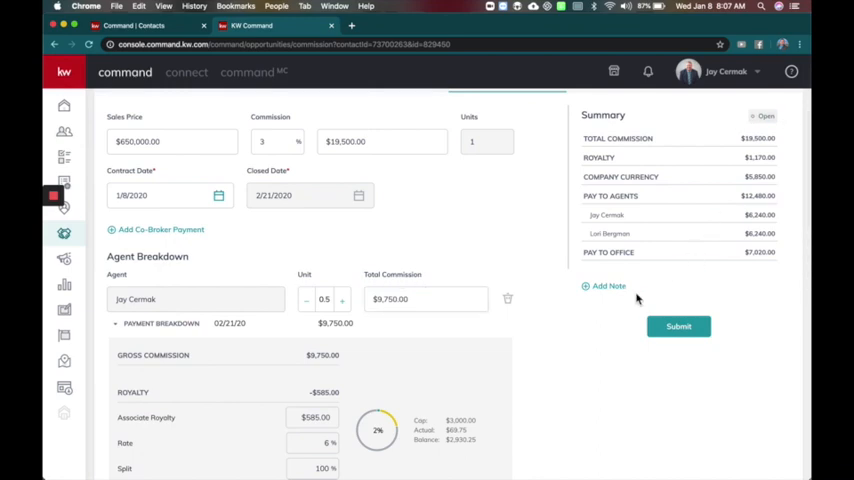
# Add a note reading 'Please Review' to the commission summary and save it.
pyautogui.click(608, 284)
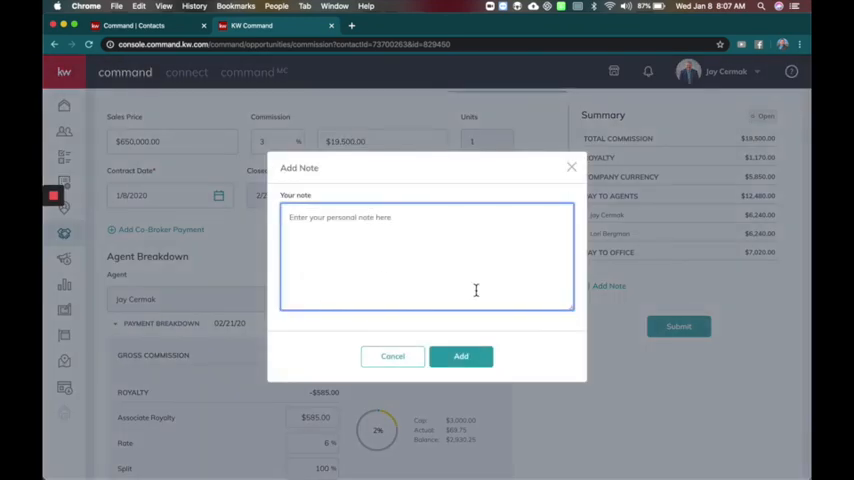
pyautogui.write('Please Review')
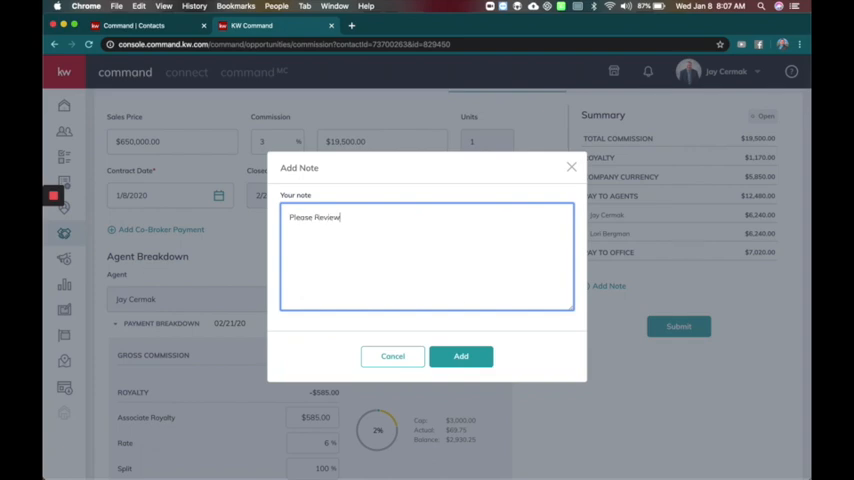
pyautogui.click(462, 356)
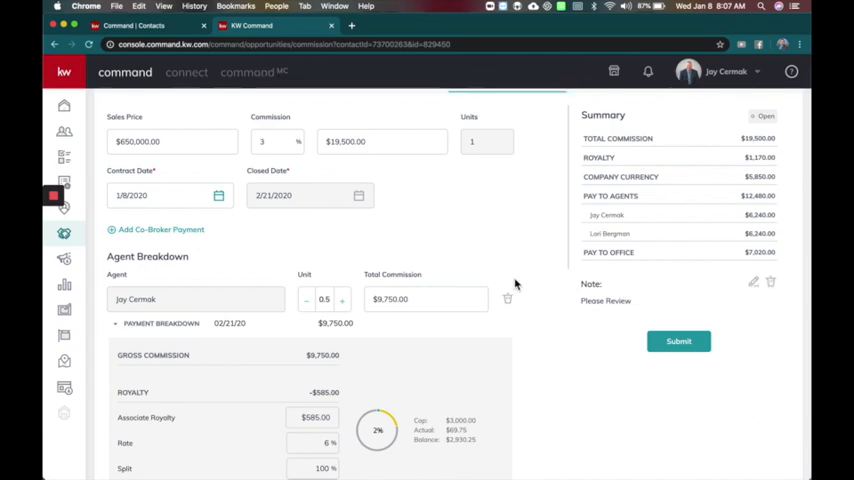
pyautogui.scroll(-3)
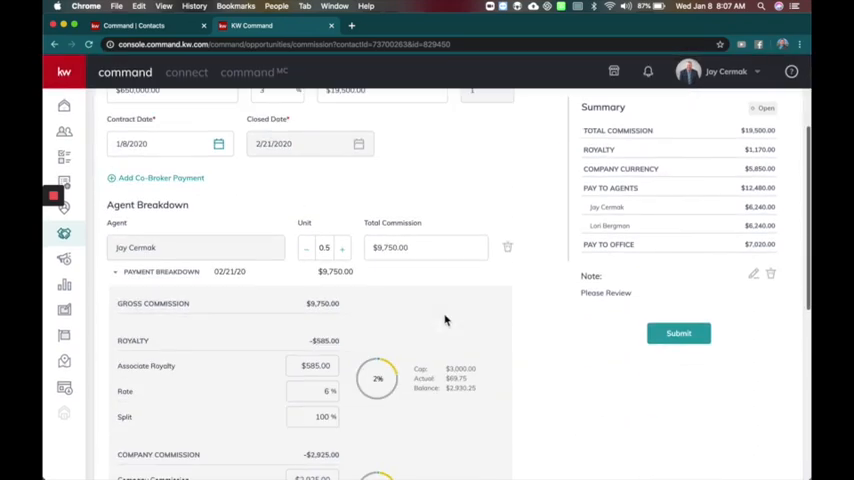
# Submit the Cool - Buyer commission request with the KW Cares donation declined, sending it to MCA review.
pyautogui.click(678, 332)
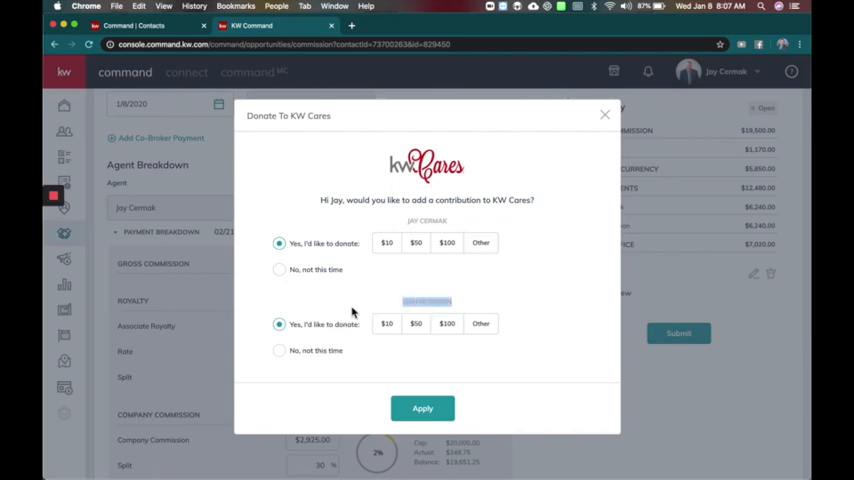
pyautogui.click(280, 270)
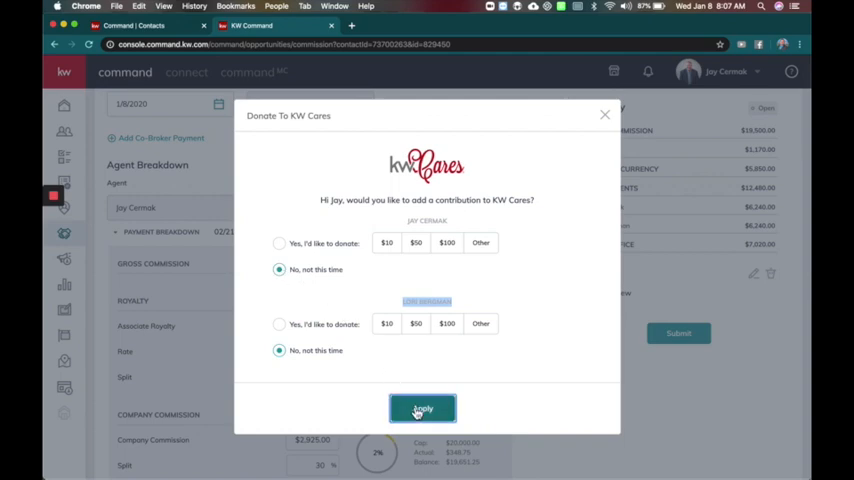
pyautogui.click(420, 408)
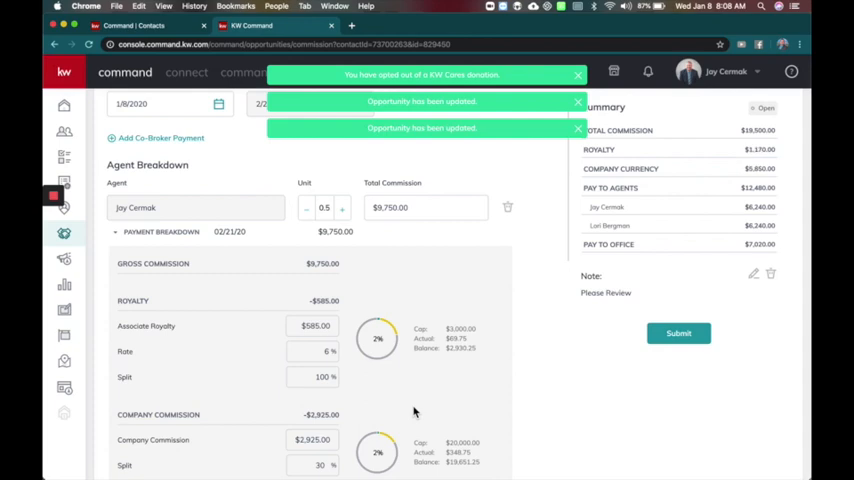
pyautogui.click(678, 332)
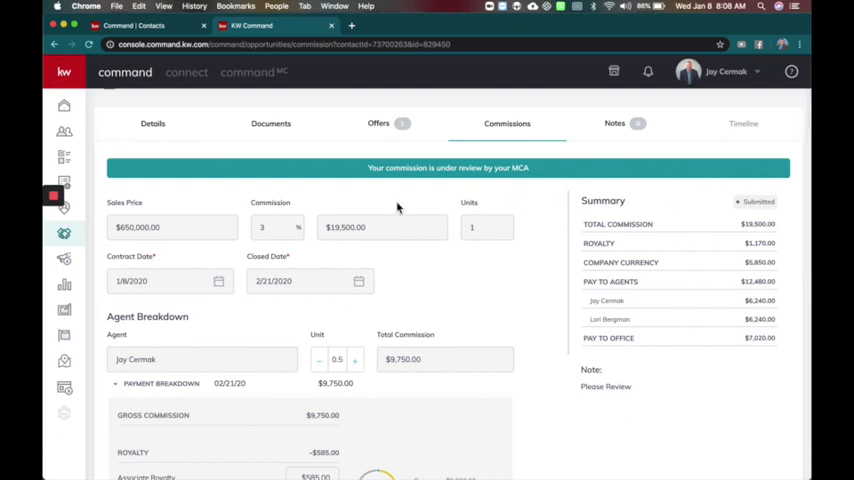
pyautogui.moveTo(420, 204)
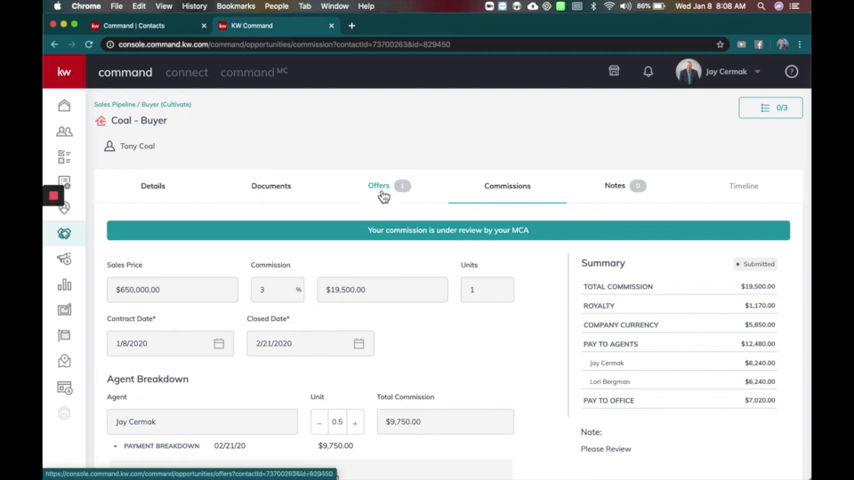
# Check the accepted Smith Family offer on the Offers tab, then return to Commissions.
pyautogui.click(378, 184)
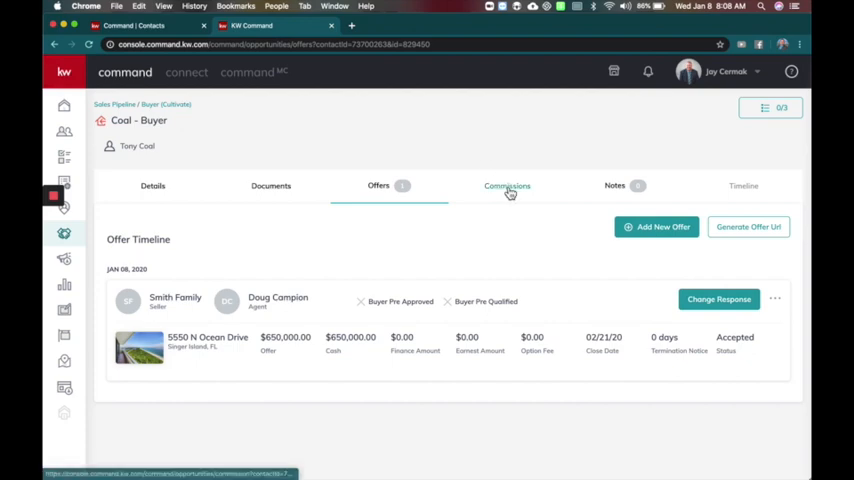
pyautogui.click(508, 186)
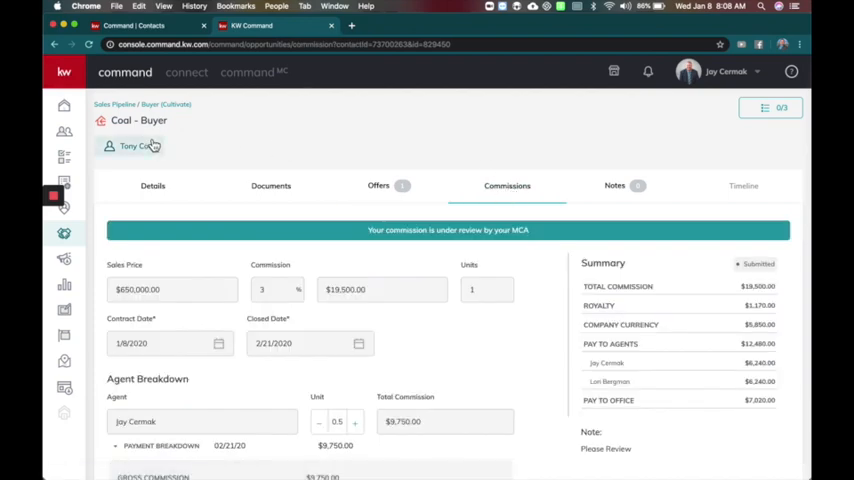
pyautogui.moveTo(228, 140)
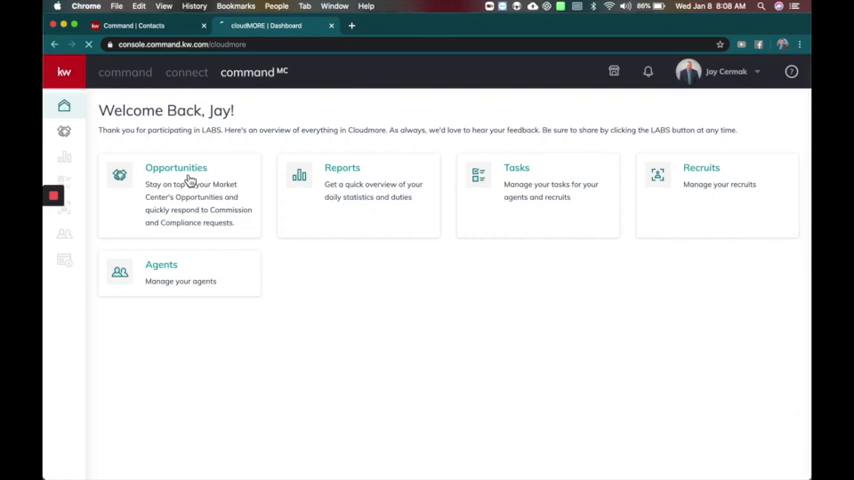
# Show the market center's Commission Requests list filtered to Ft. Lauderdale NE.
pyautogui.click(176, 168)
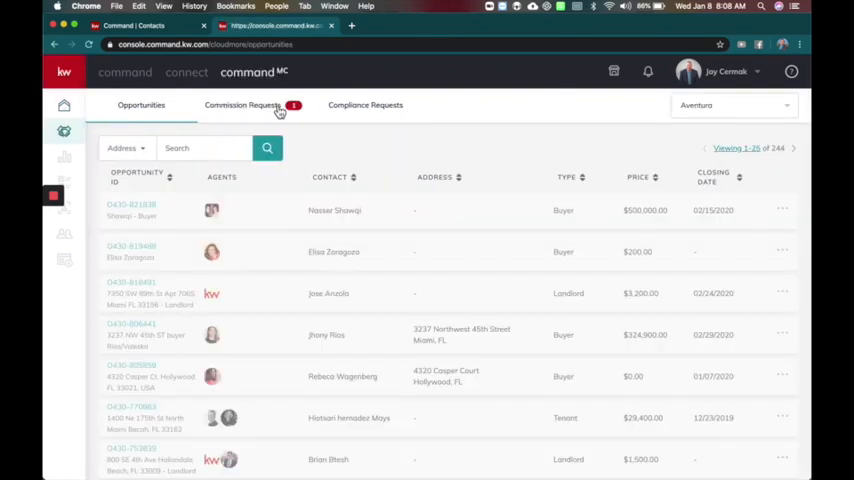
pyautogui.click(242, 104)
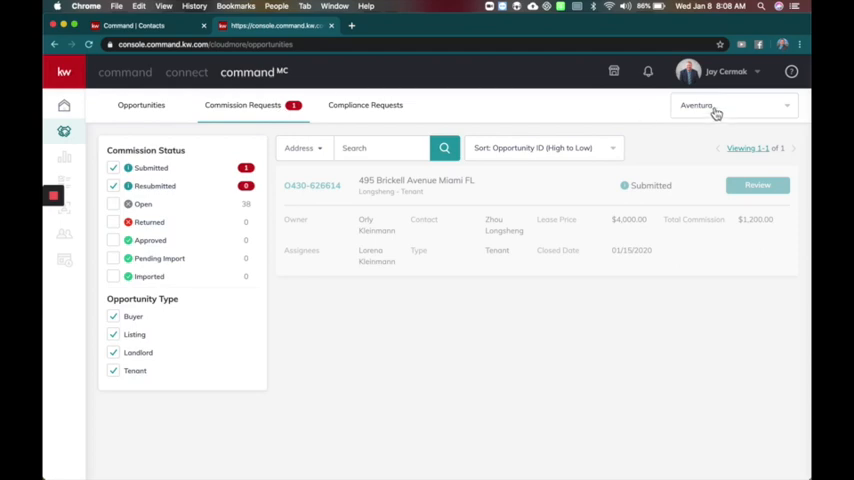
pyautogui.click(730, 104)
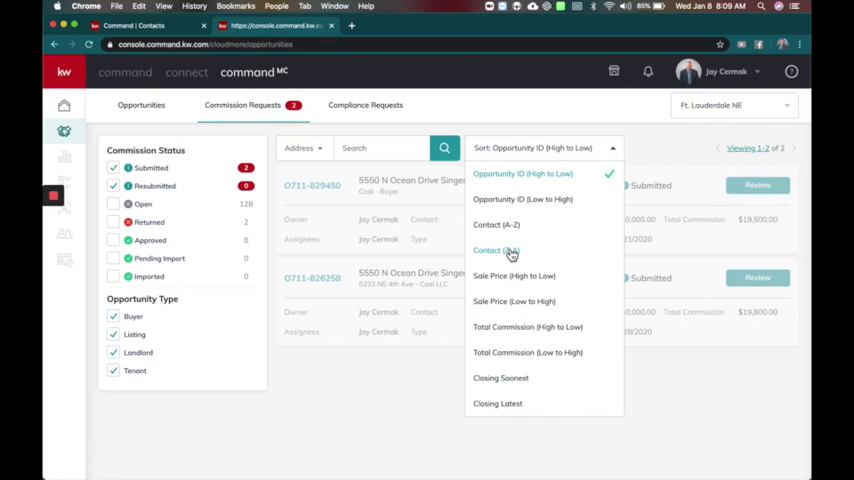
pyautogui.moveTo(522, 200)
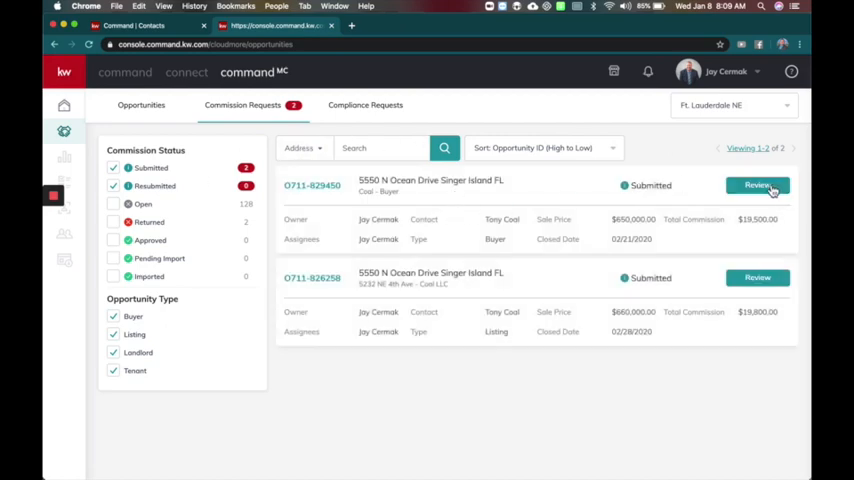
# Review the submitted Cool - Buyer request's commission breakdown and summary as the market center.
pyautogui.click(756, 184)
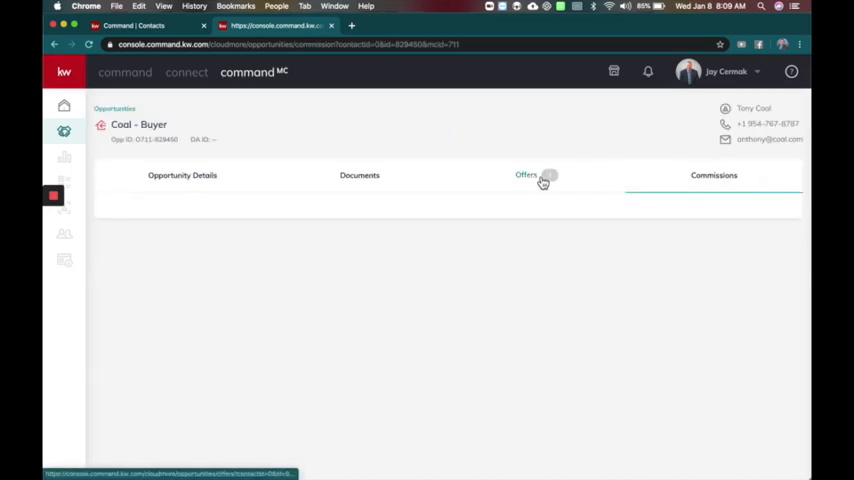
pyautogui.click(714, 176)
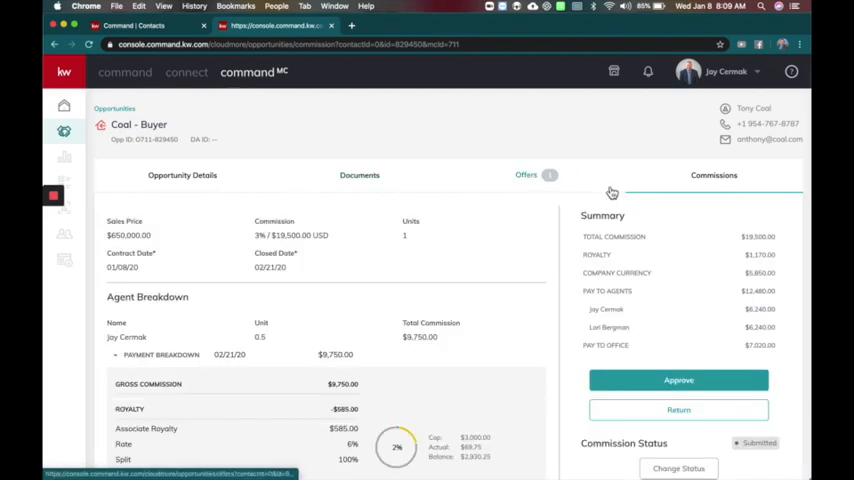
pyautogui.scroll(-3)
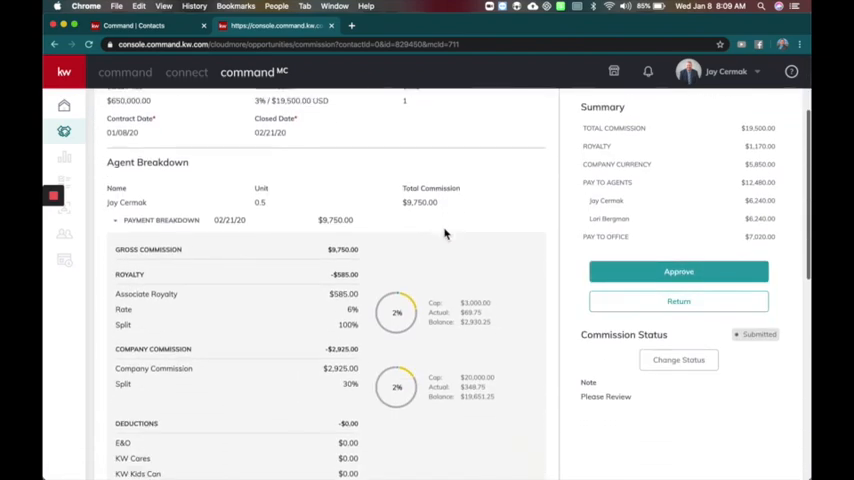
pyautogui.scroll(-3)
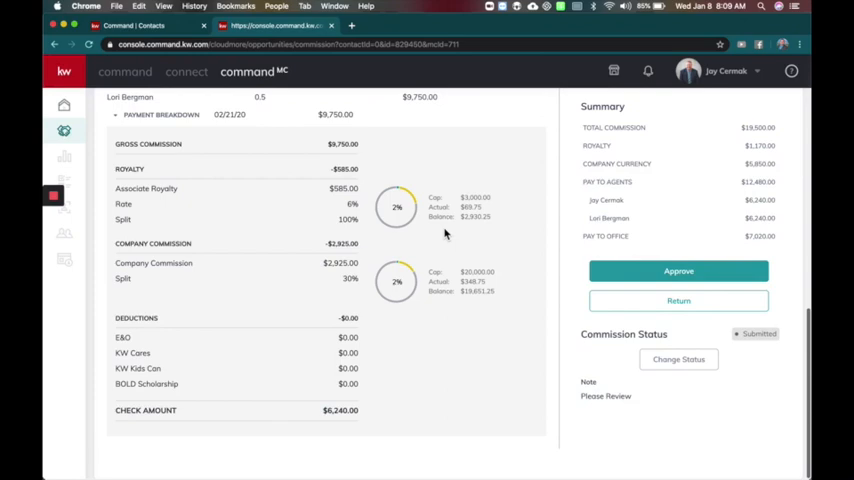
pyautogui.scroll(-3)
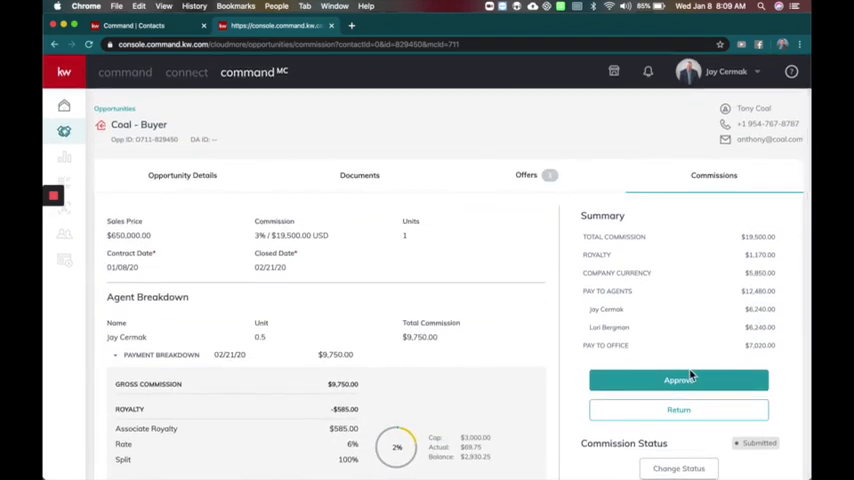
pyautogui.scroll(-3)
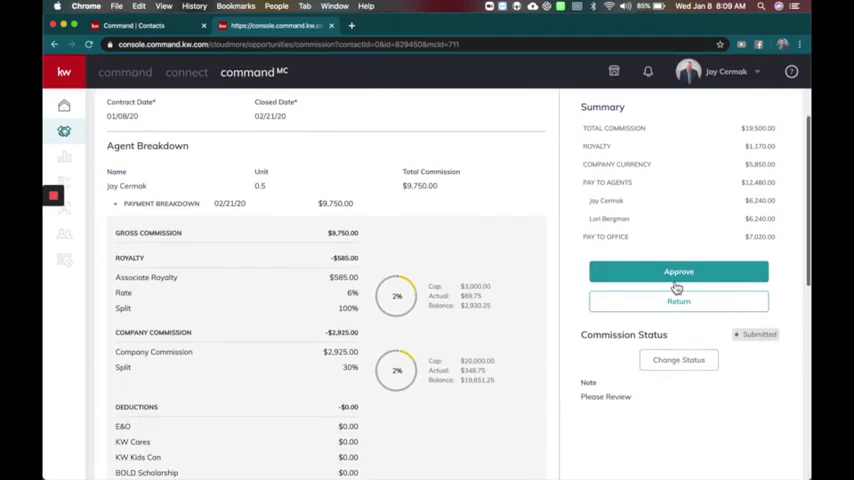
pyautogui.scroll(3)
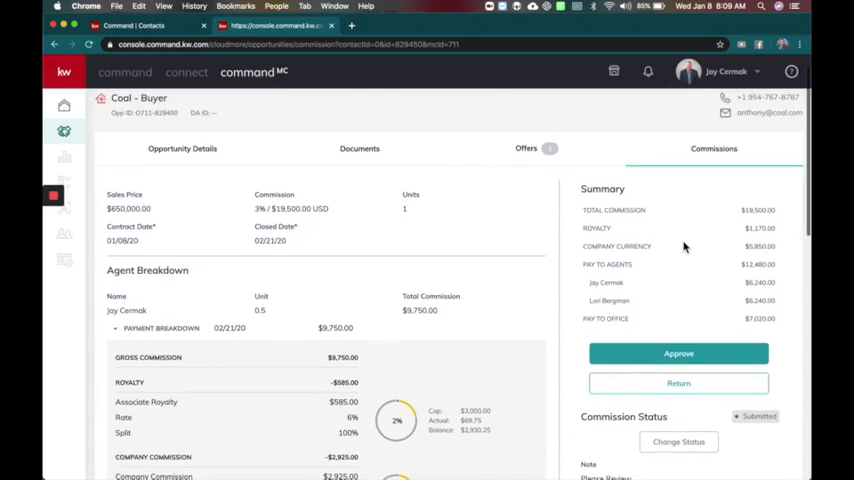
pyautogui.scroll(-3)
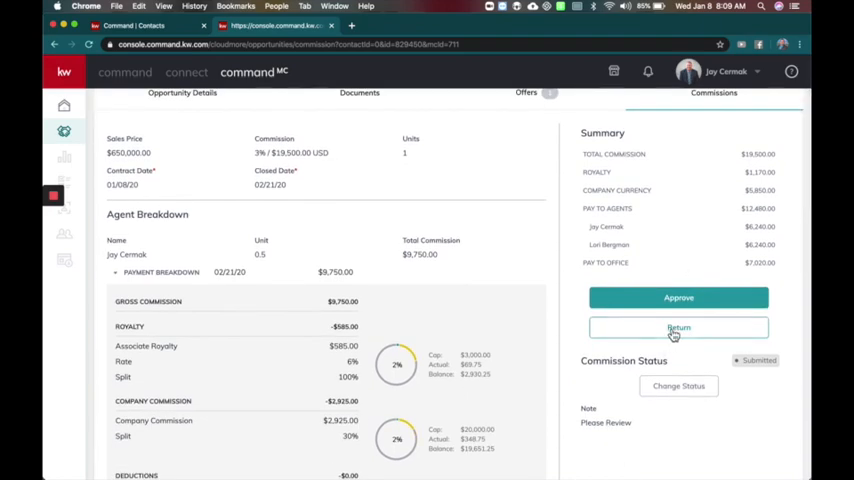
# Return the Cool - Buyer commission to the agent with reason 'Missing', then switch back to the agent dashboard.
pyautogui.click(678, 328)
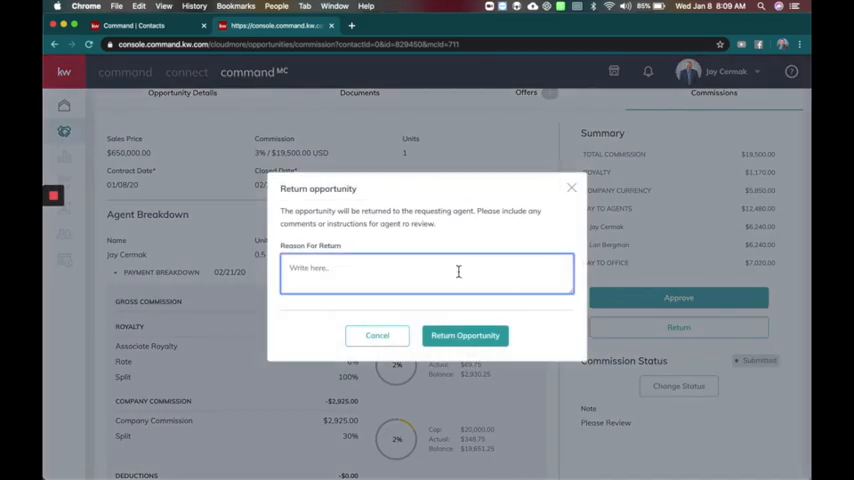
pyautogui.write('Missing')
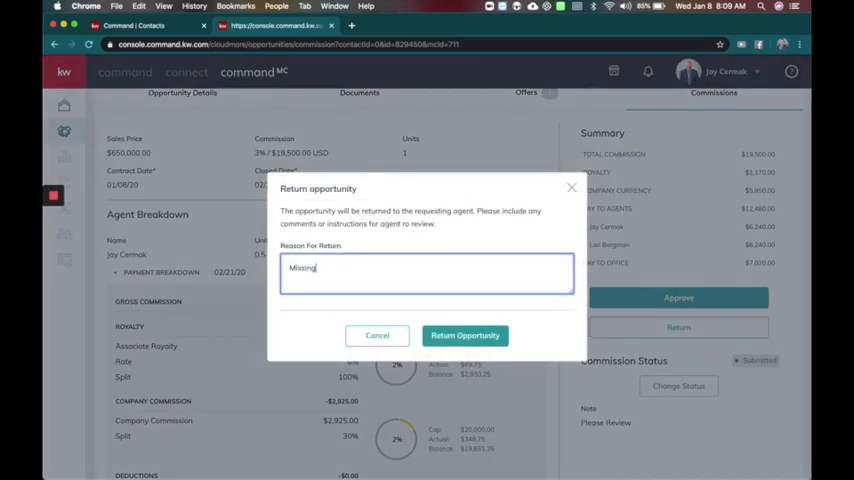
pyautogui.click(464, 336)
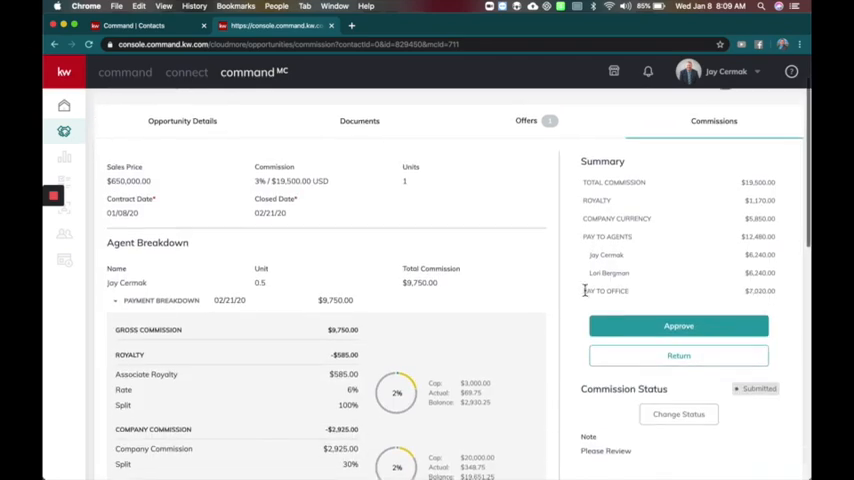
pyautogui.click(678, 356)
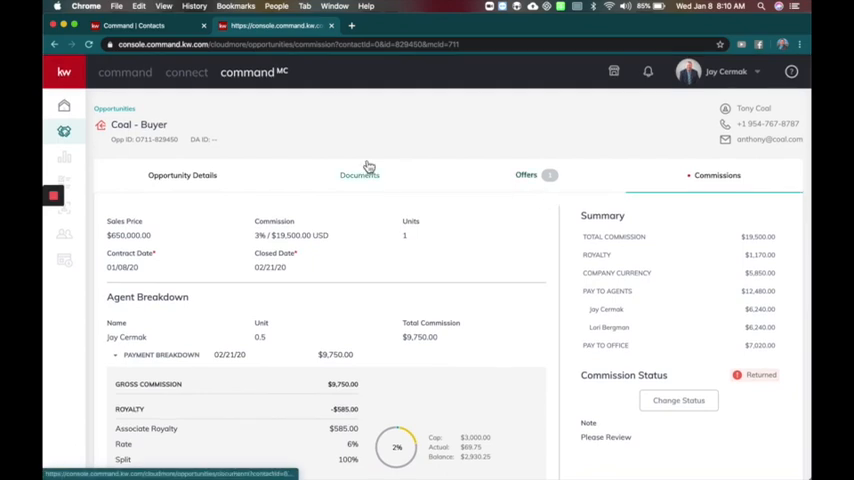
pyautogui.click(124, 72)
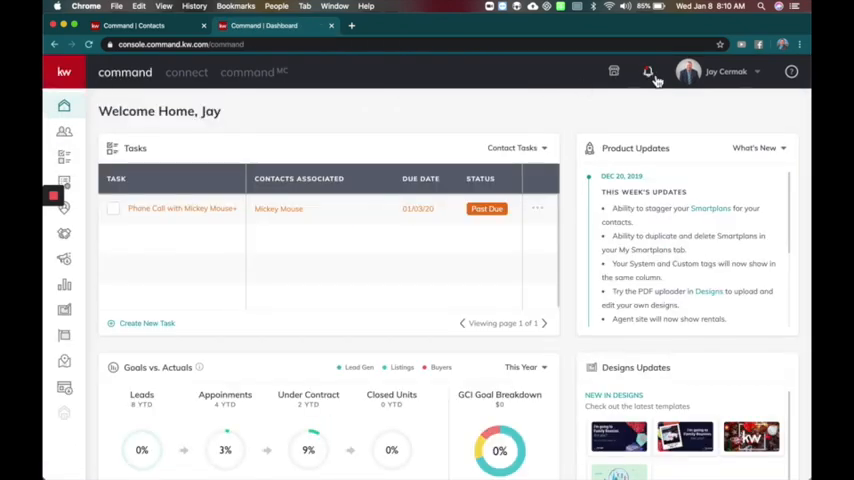
# From the notifications bell, reopen the returned Cool - Buyer commission showing the Missing Info reason.
pyautogui.click(648, 72)
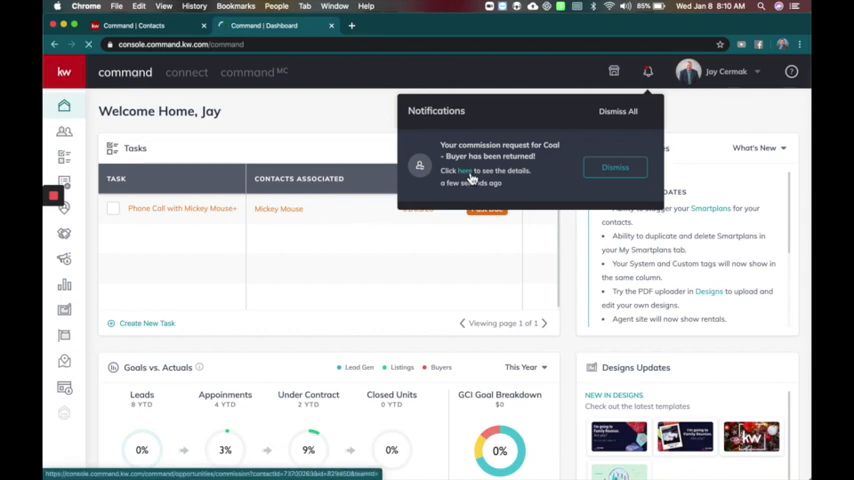
pyautogui.click(466, 170)
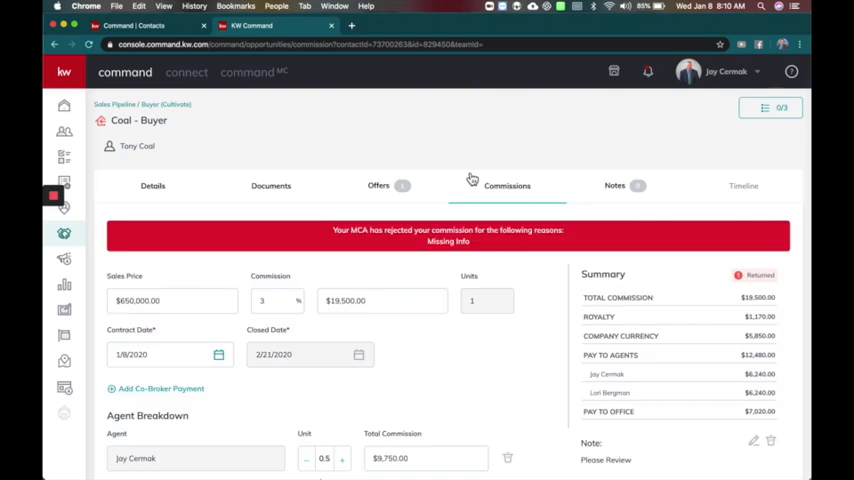
pyautogui.scroll(-3)
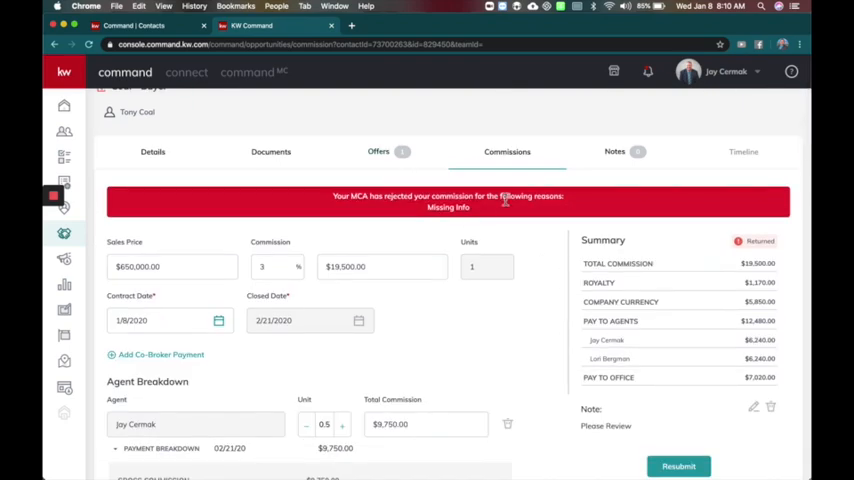
pyautogui.scroll(-3)
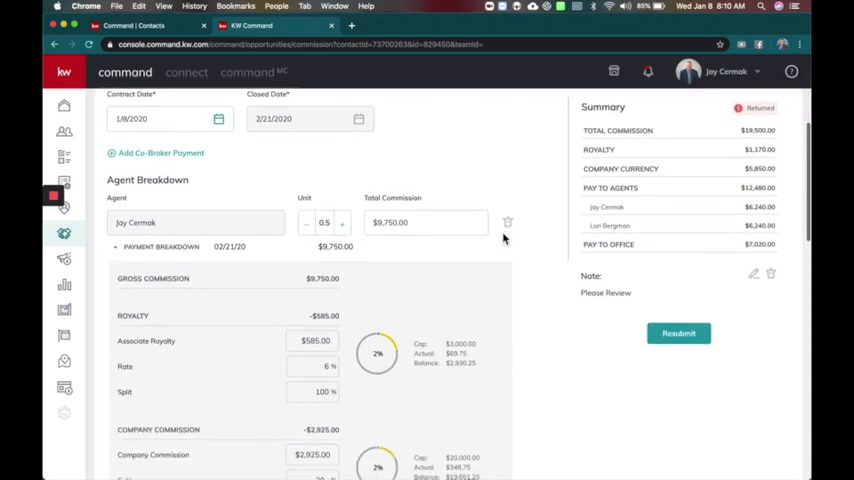
pyautogui.scroll(-3)
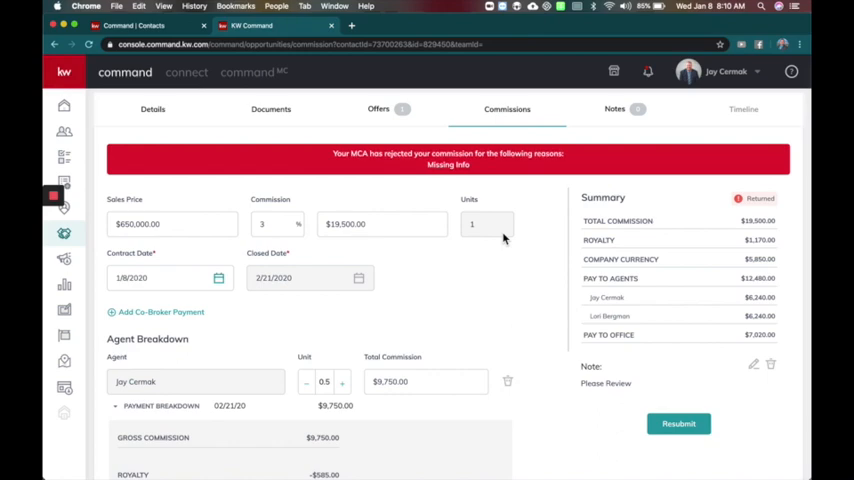
pyautogui.moveTo(484, 260)
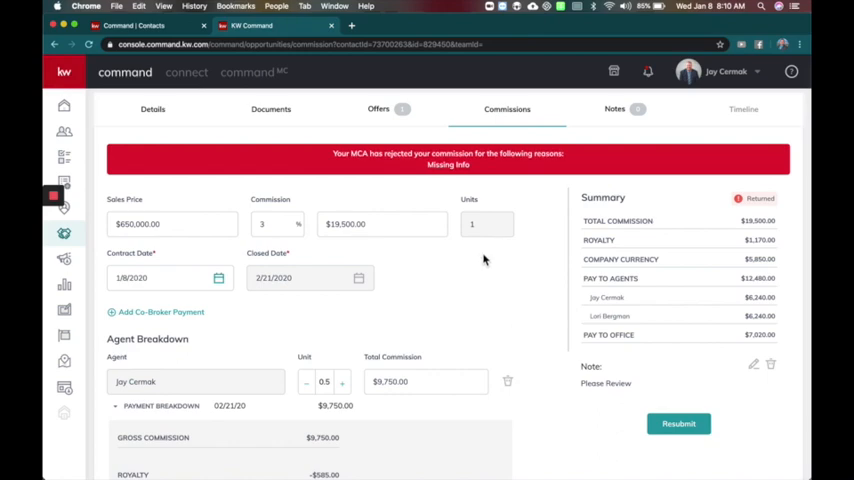